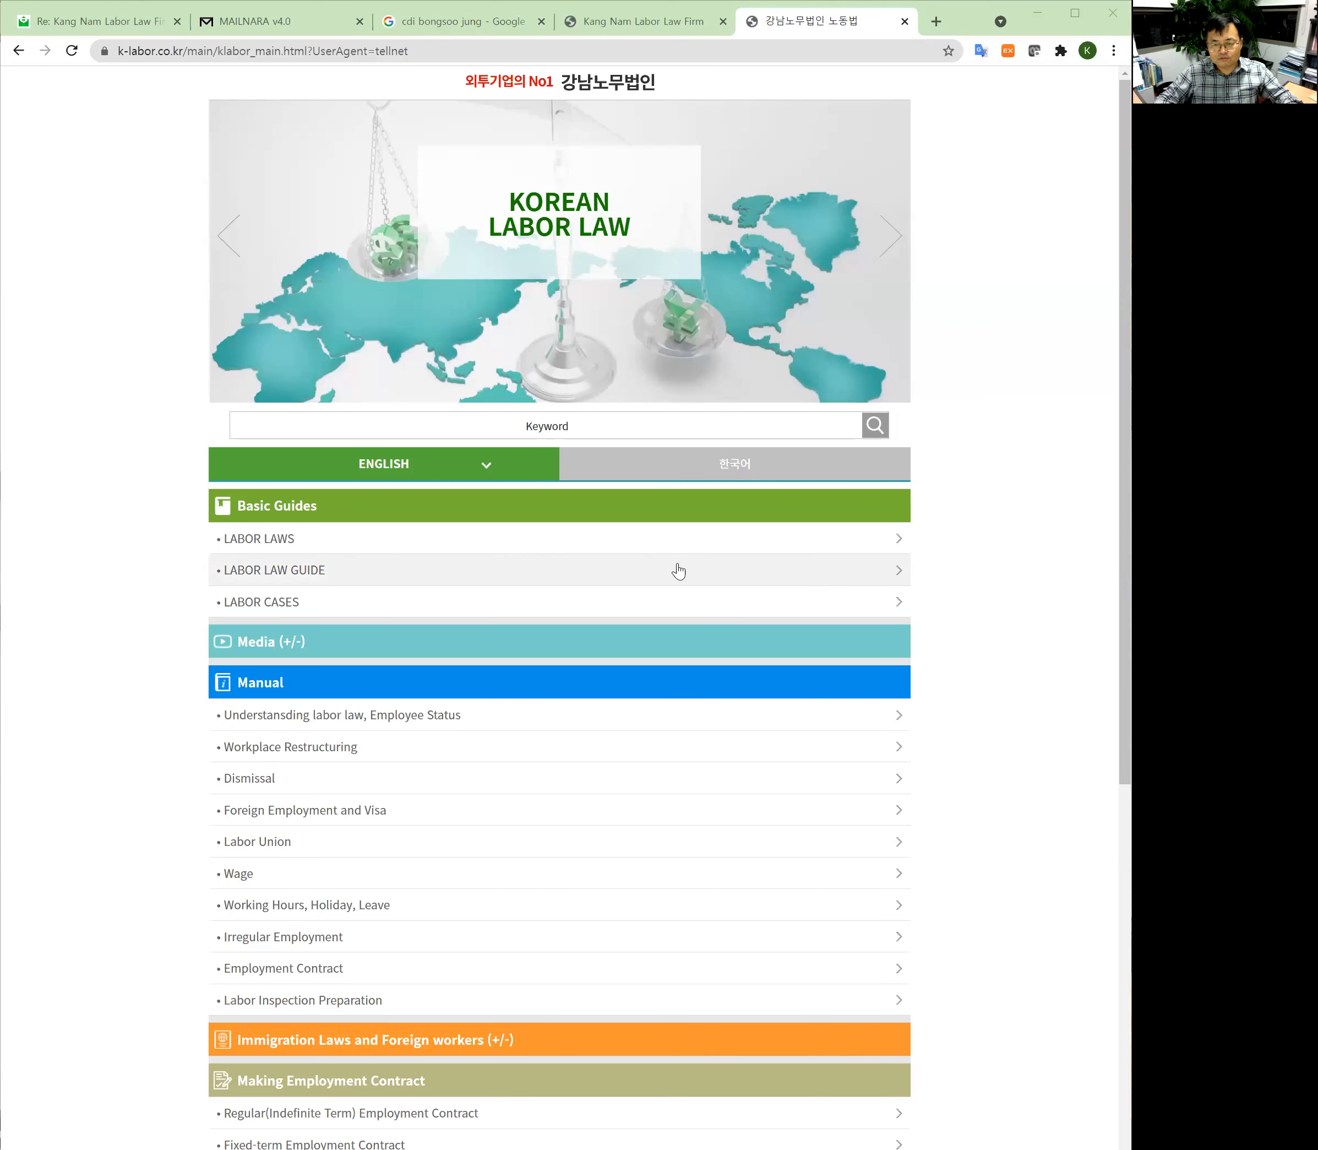
mouse_move(323, 547)
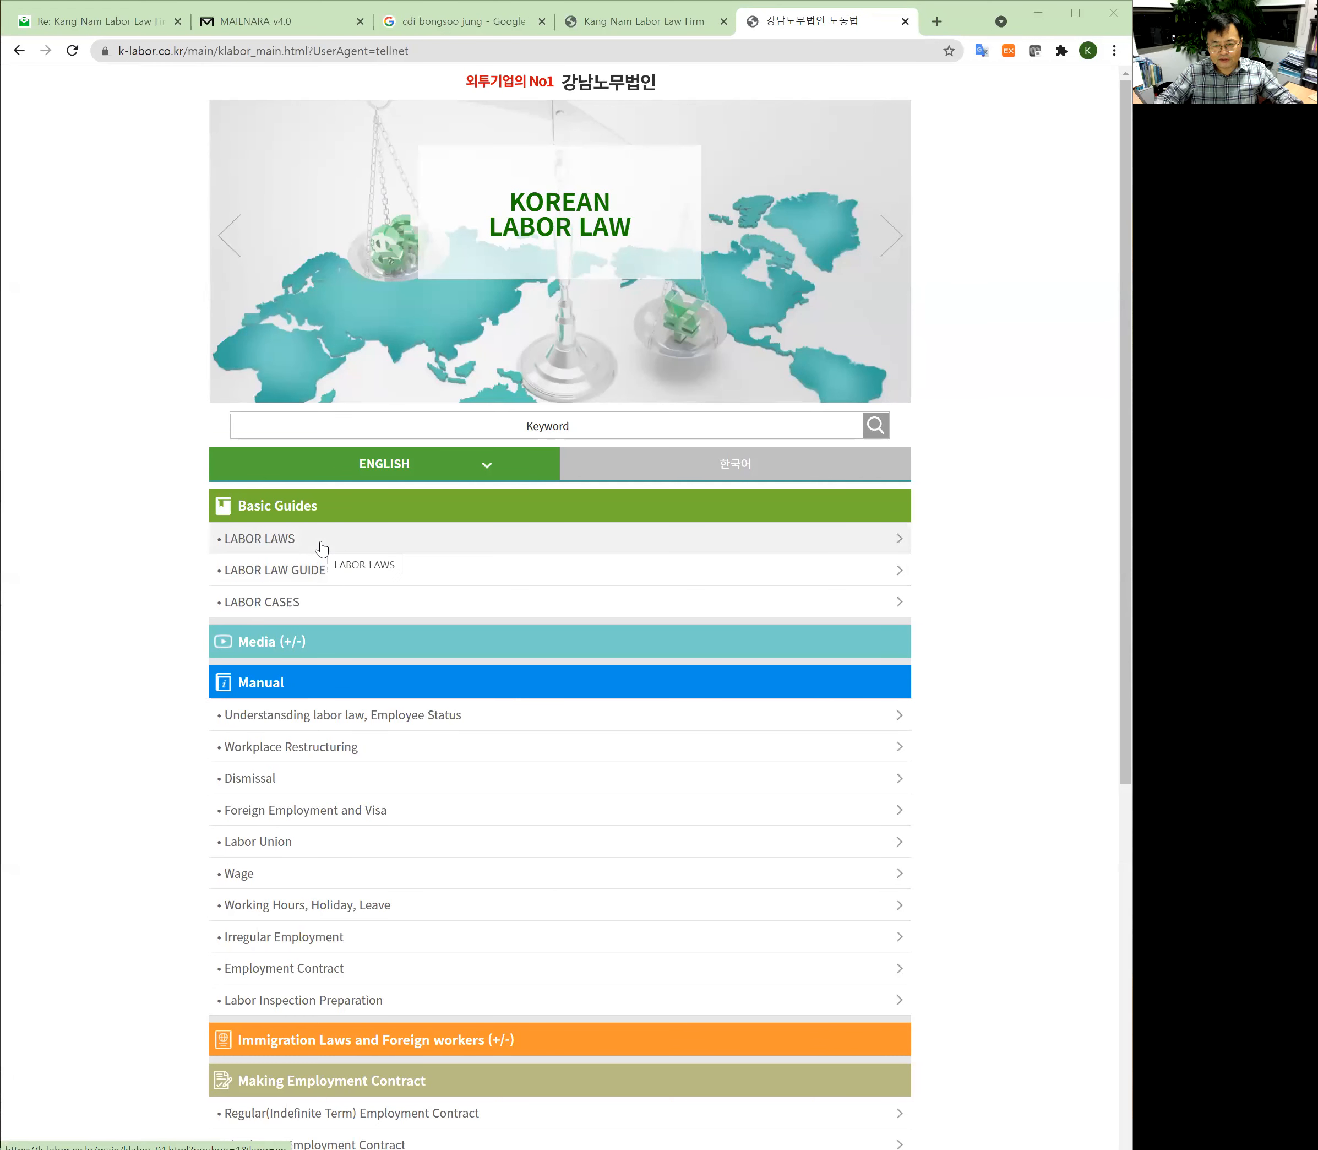
Step: Show the List of Law via LABOR LAWS under Basic Guides and browse through it
left_click(258, 537)
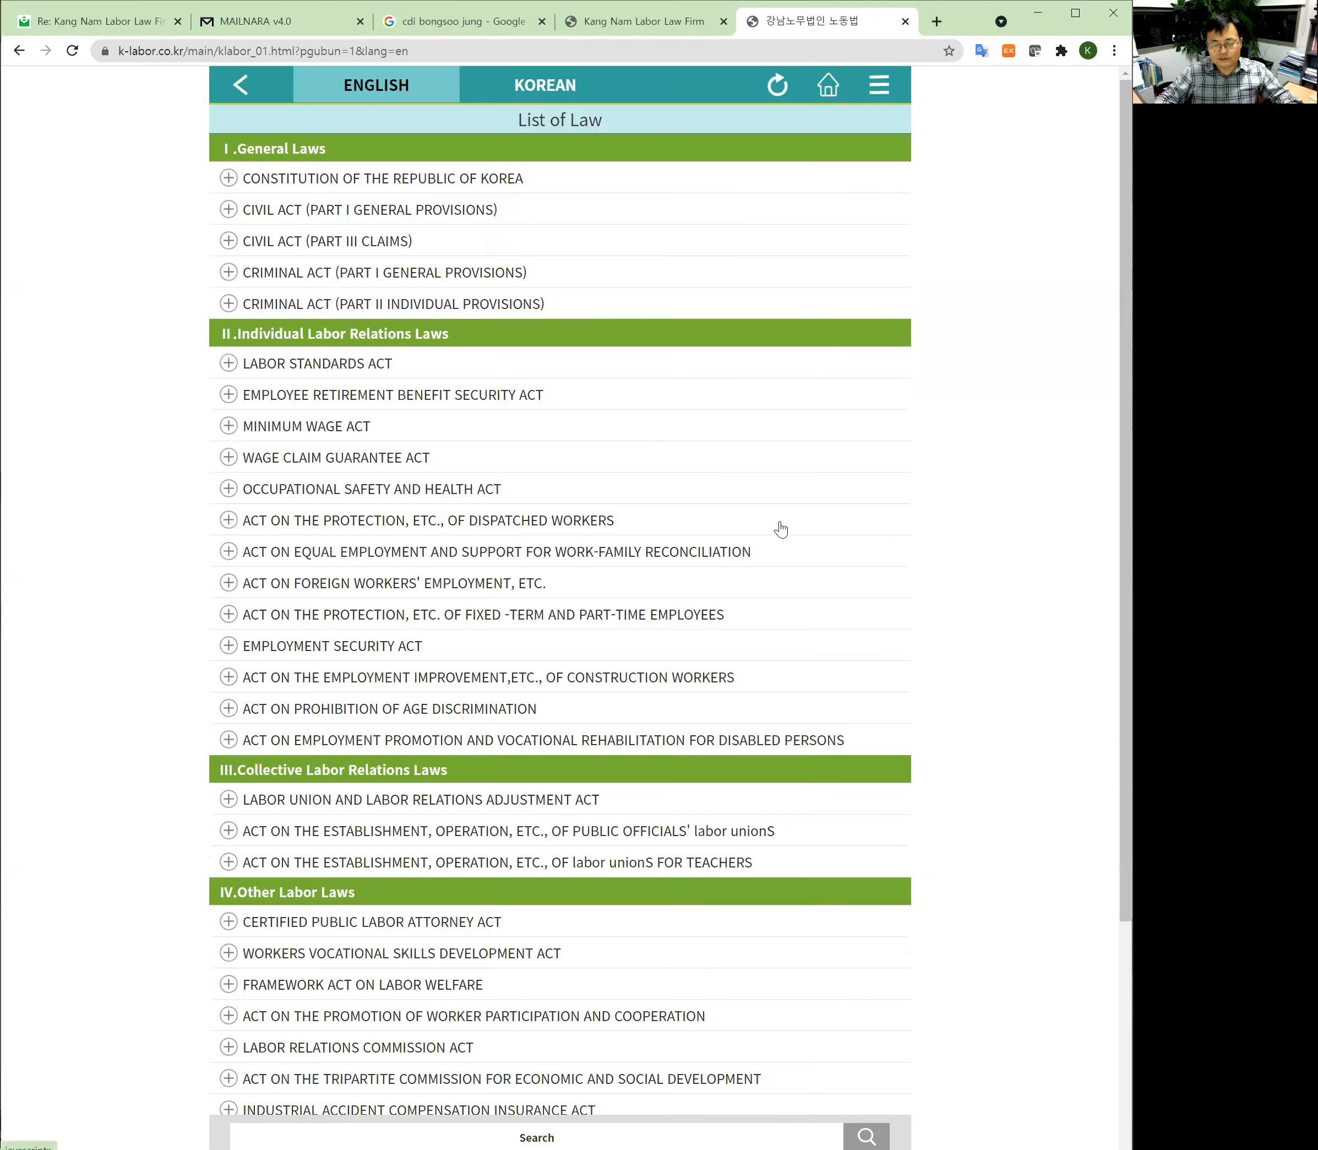
scroll("down", 3)
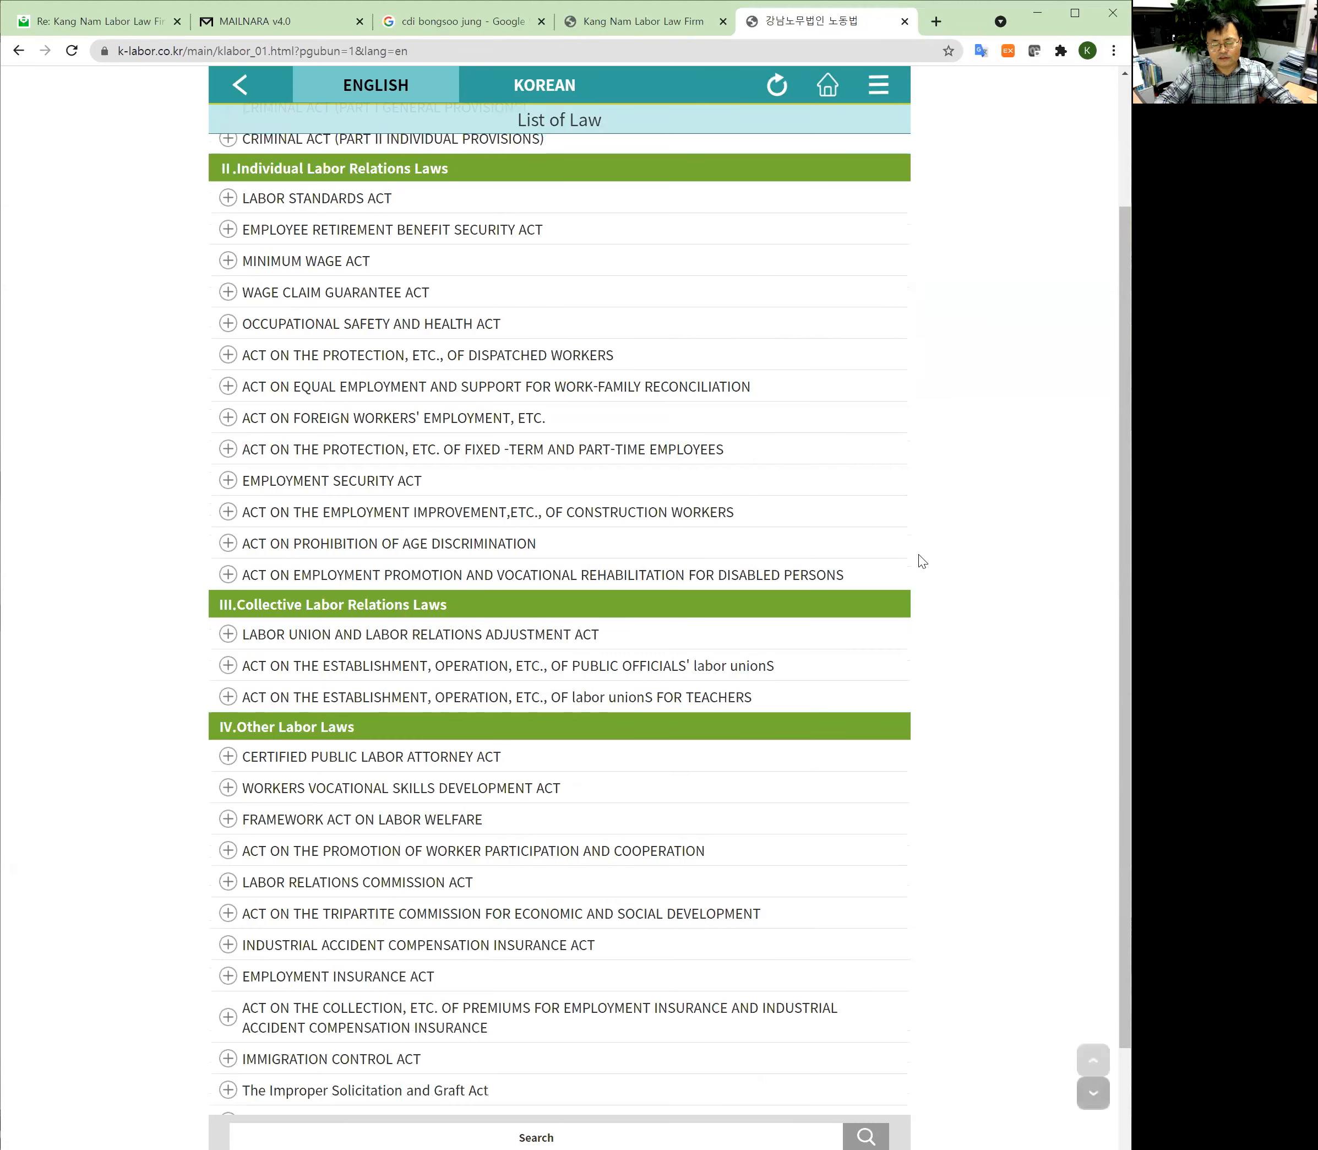
scroll("up", 3)
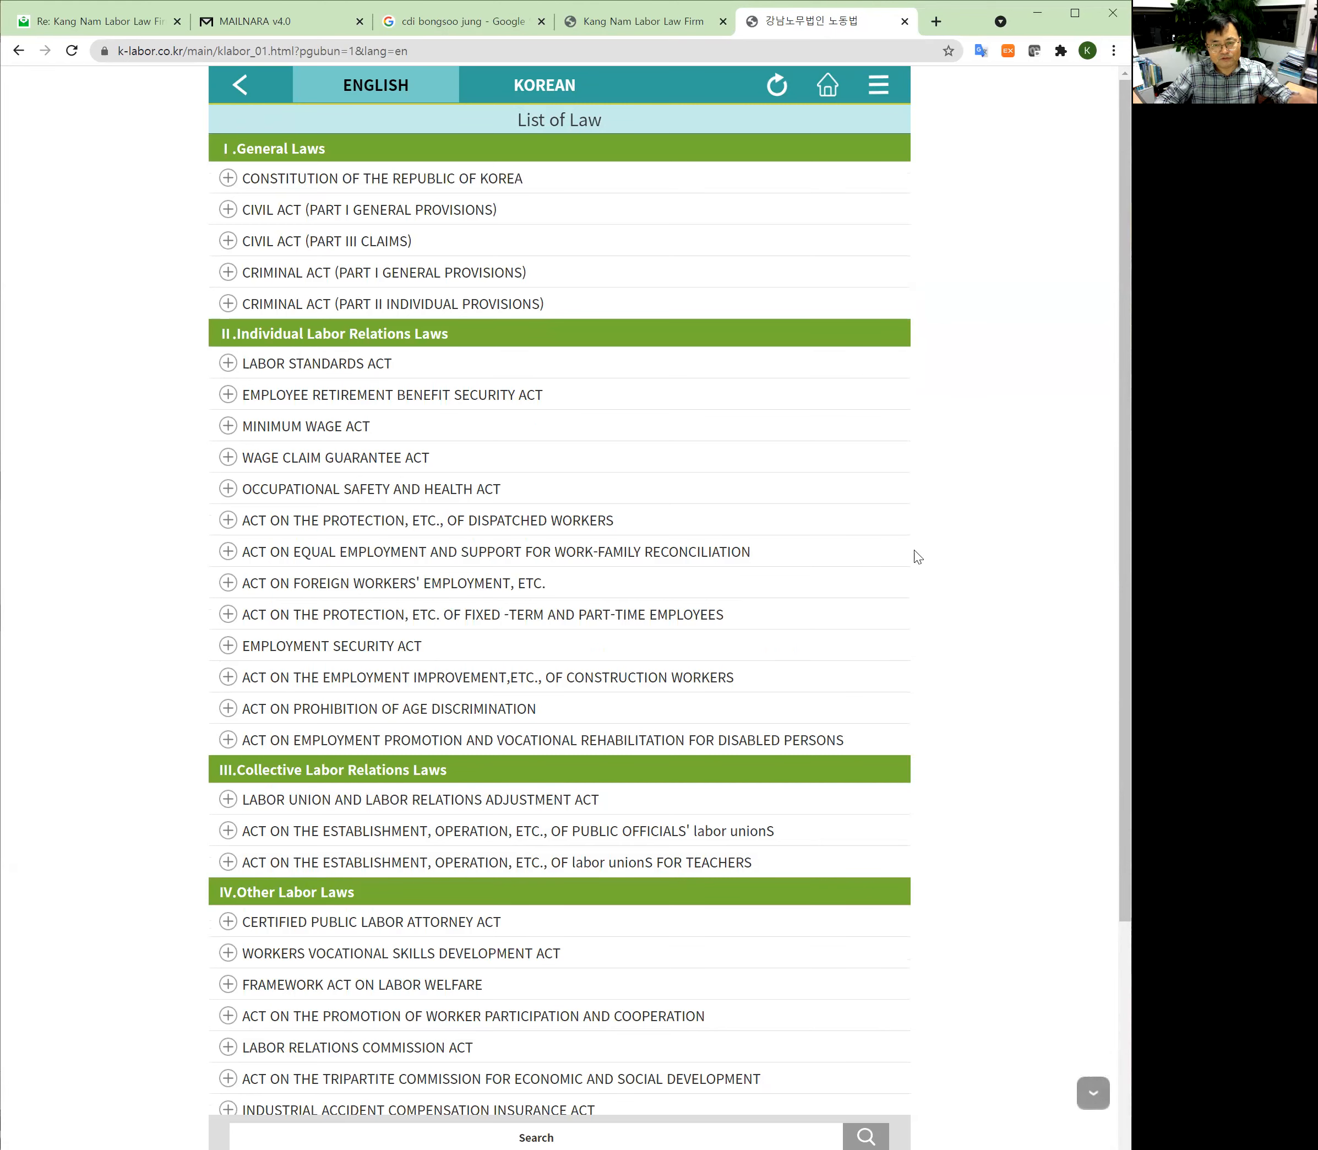
mouse_move(336, 143)
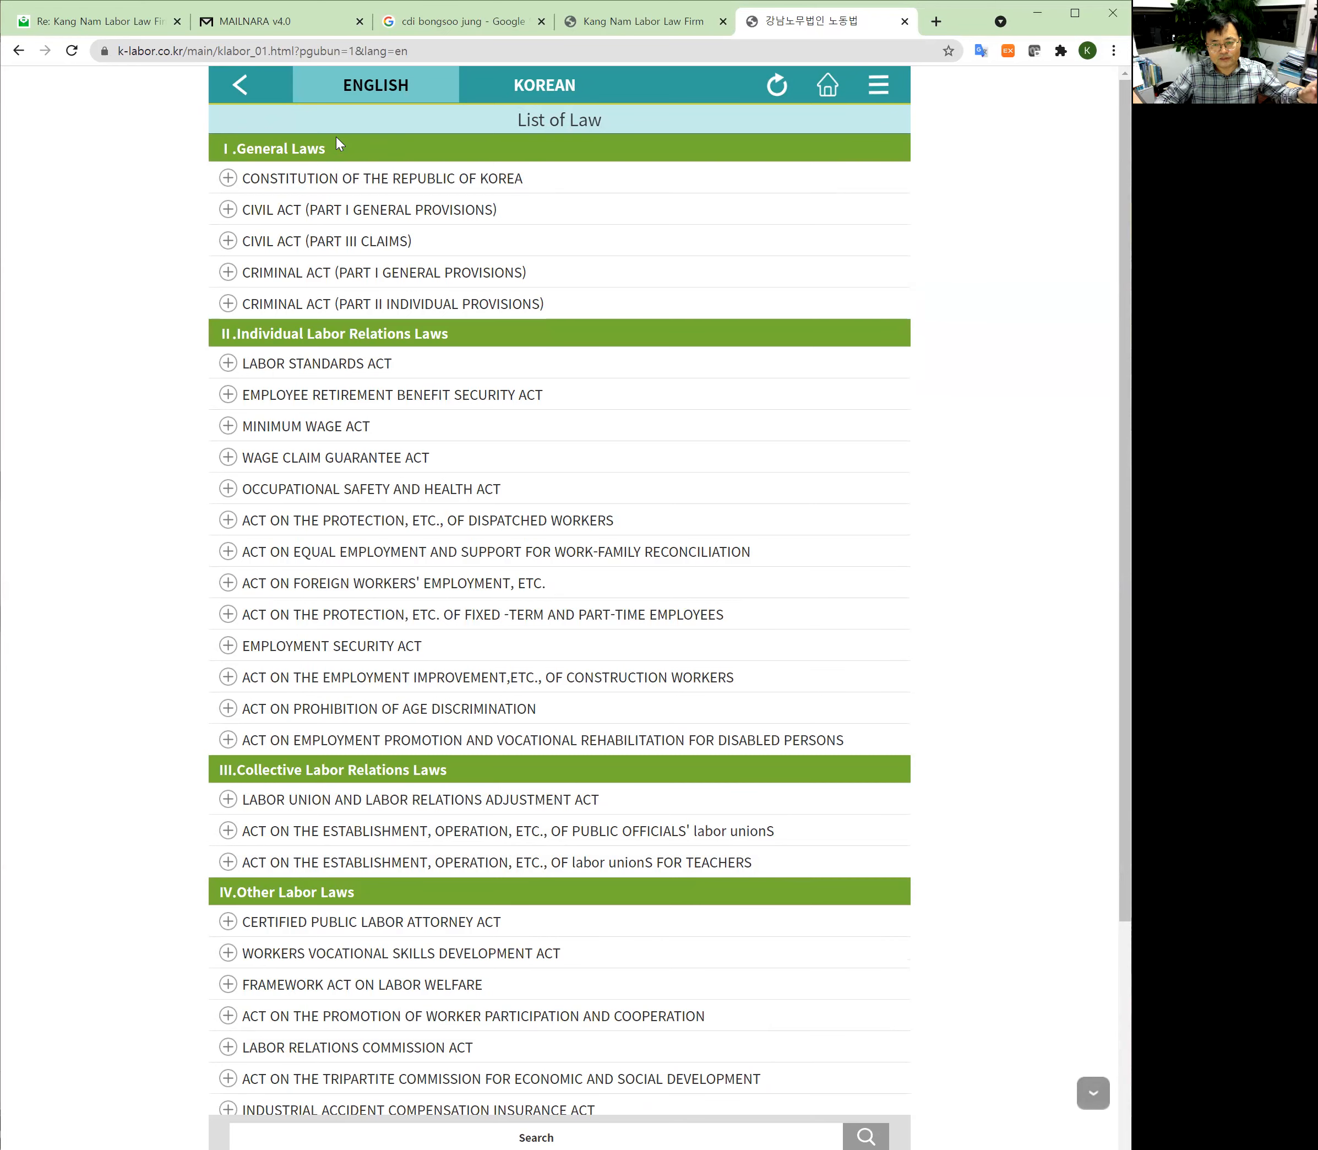
mouse_move(536, 355)
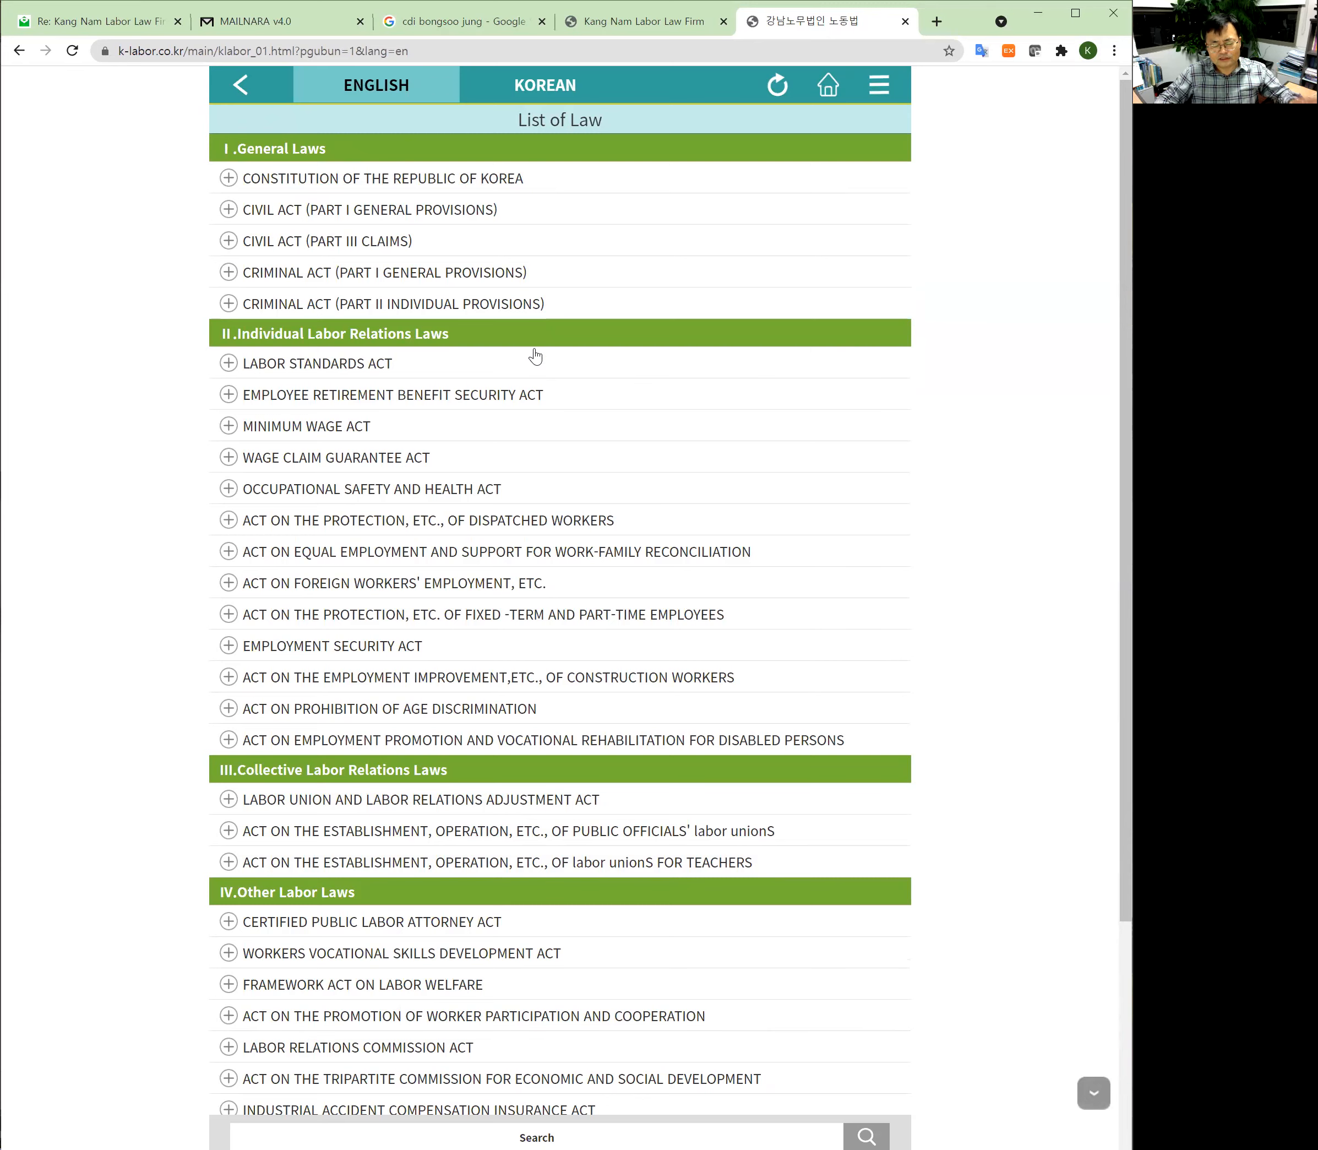
mouse_move(536, 340)
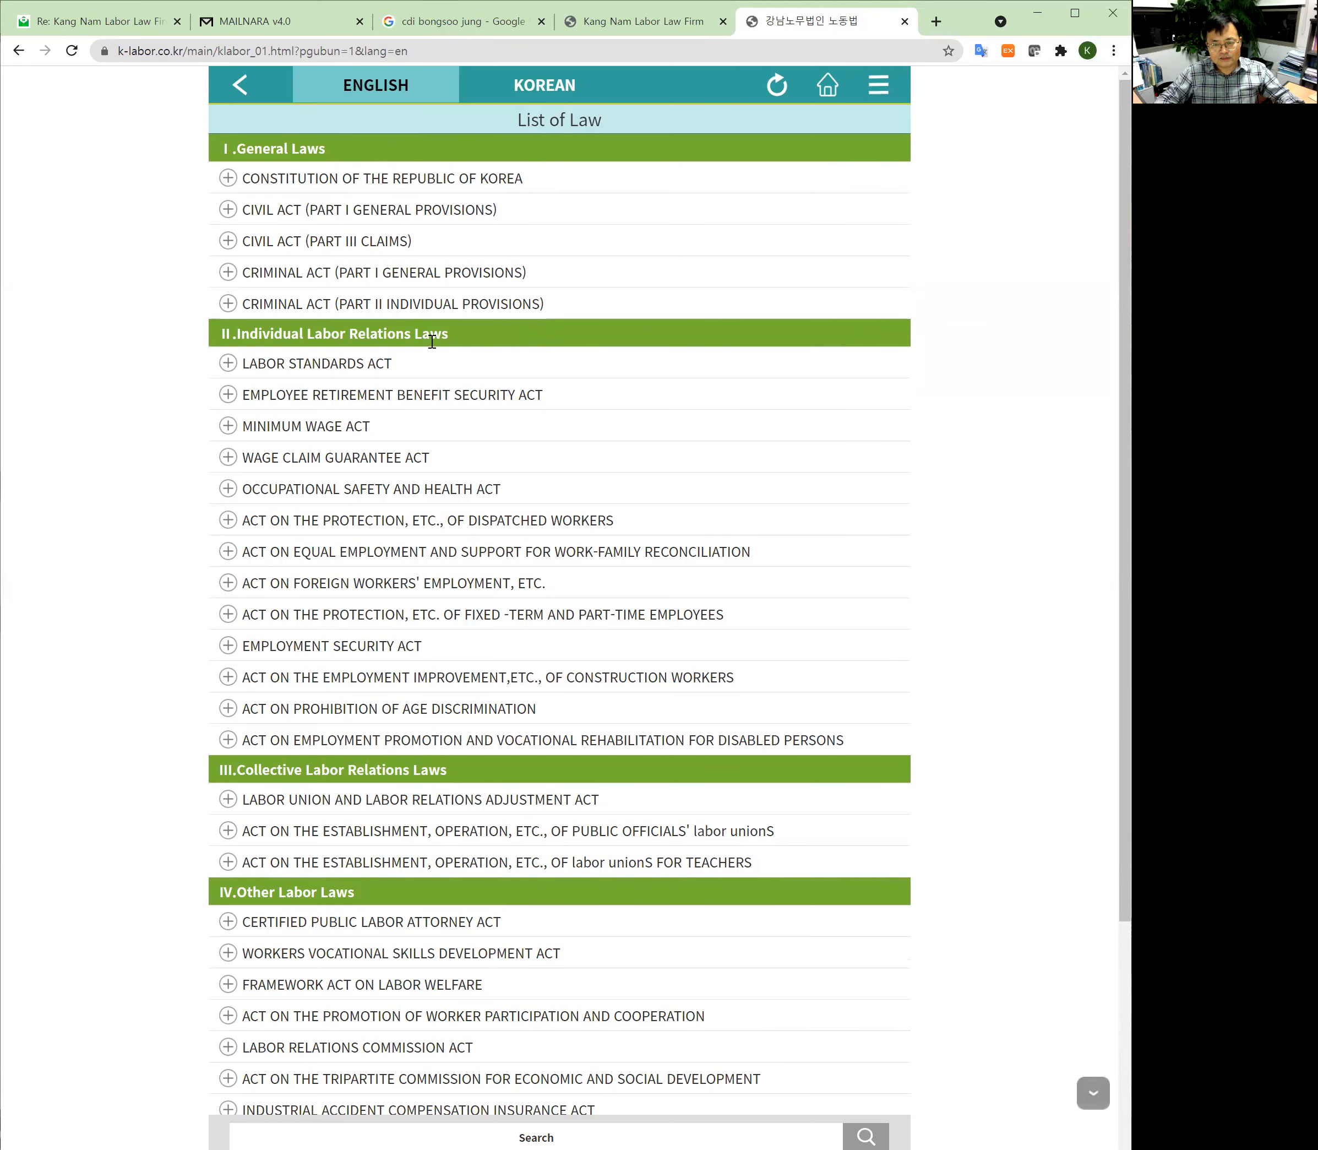
mouse_move(452, 348)
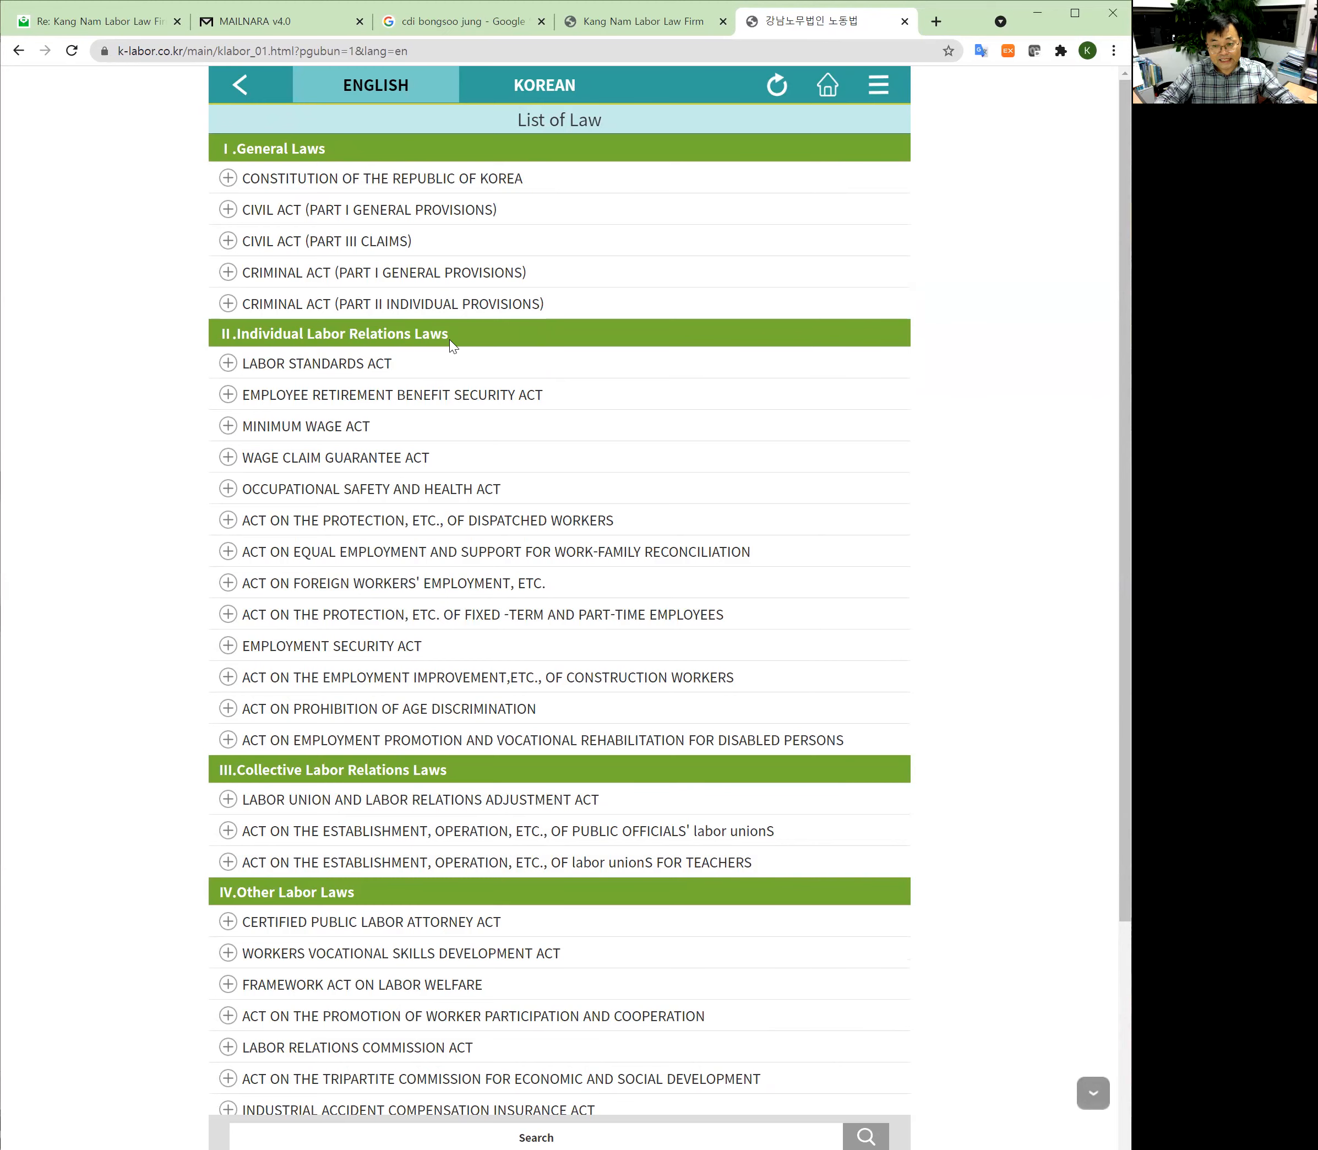
mouse_move(479, 770)
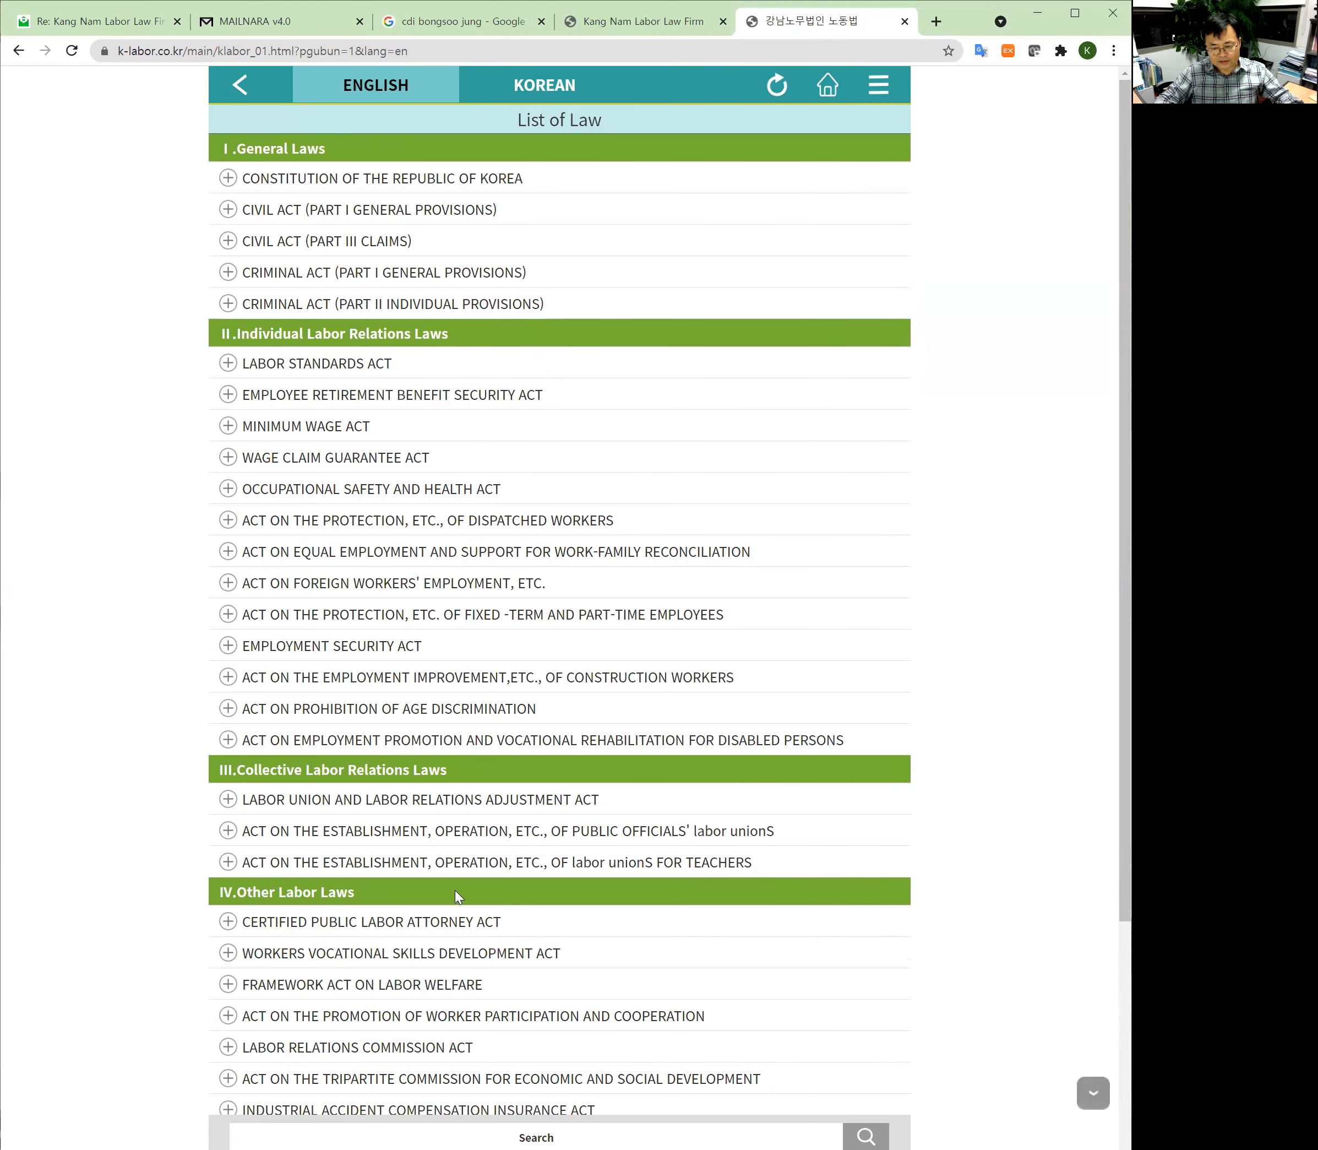
scroll("down", 3)
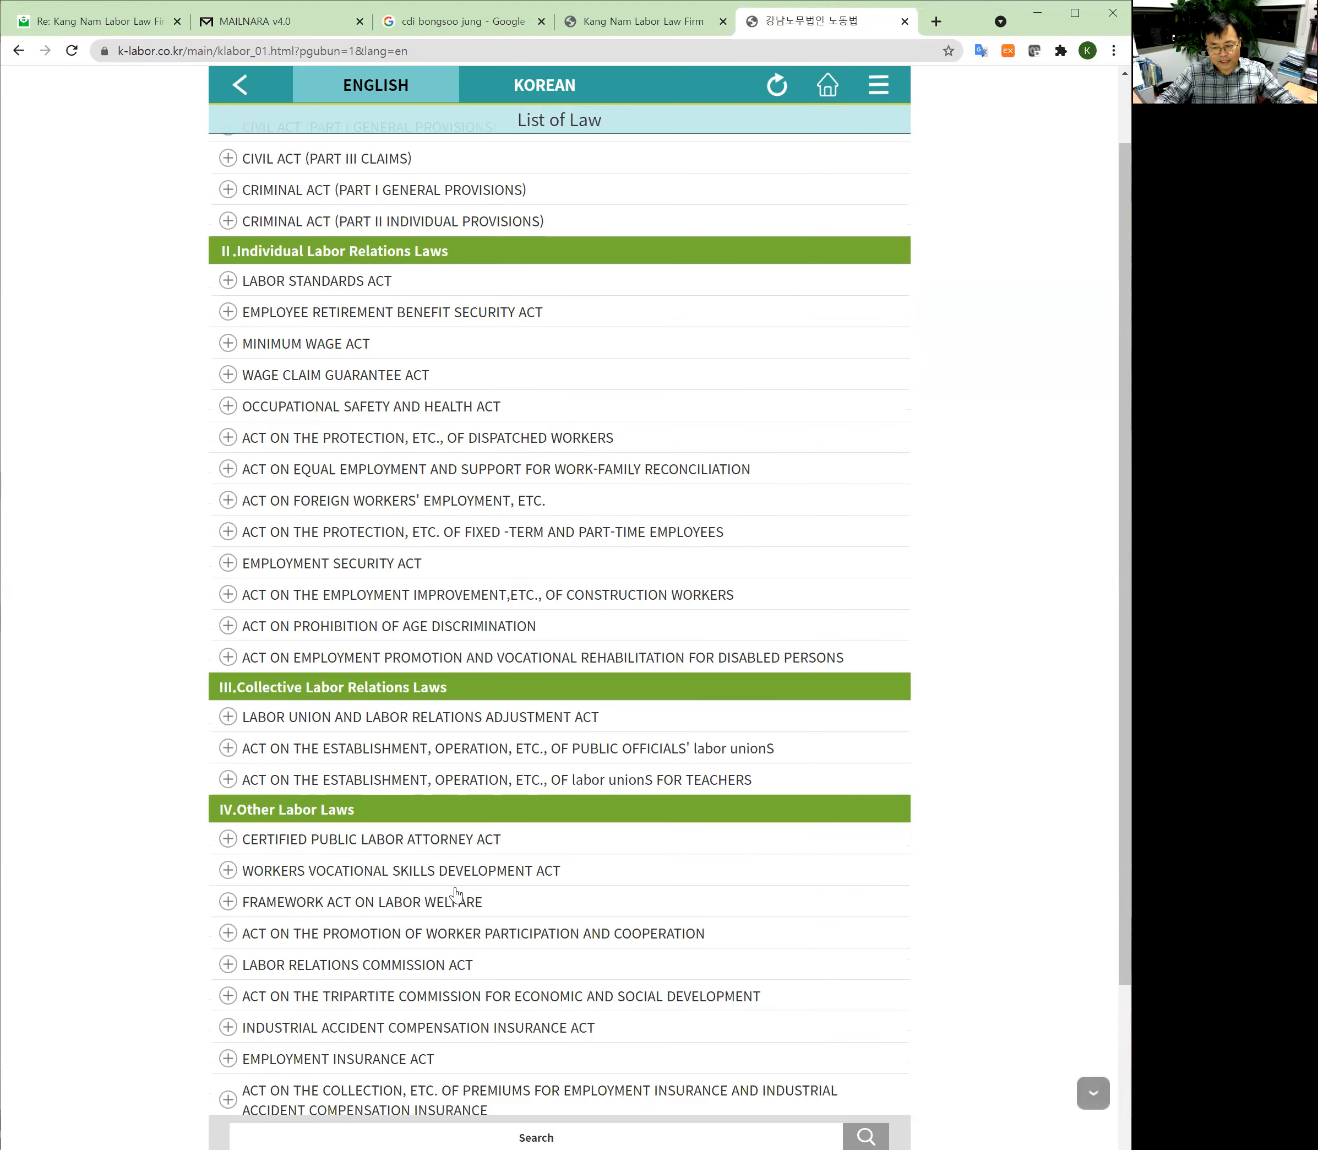
scroll("up", 3)
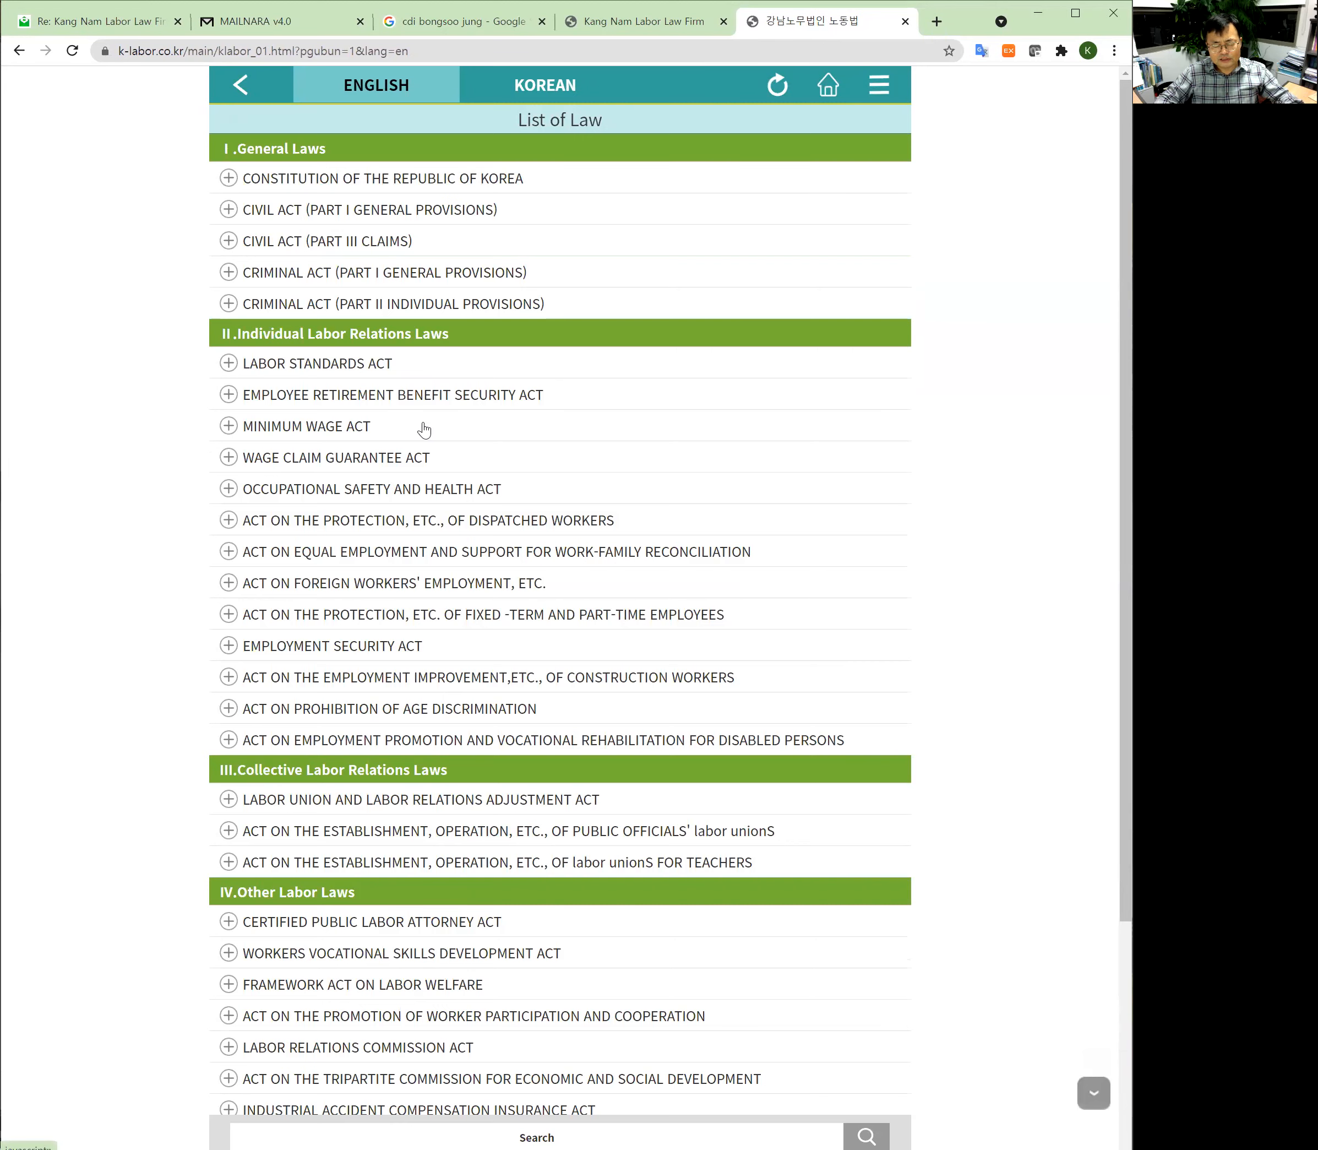
mouse_move(395, 369)
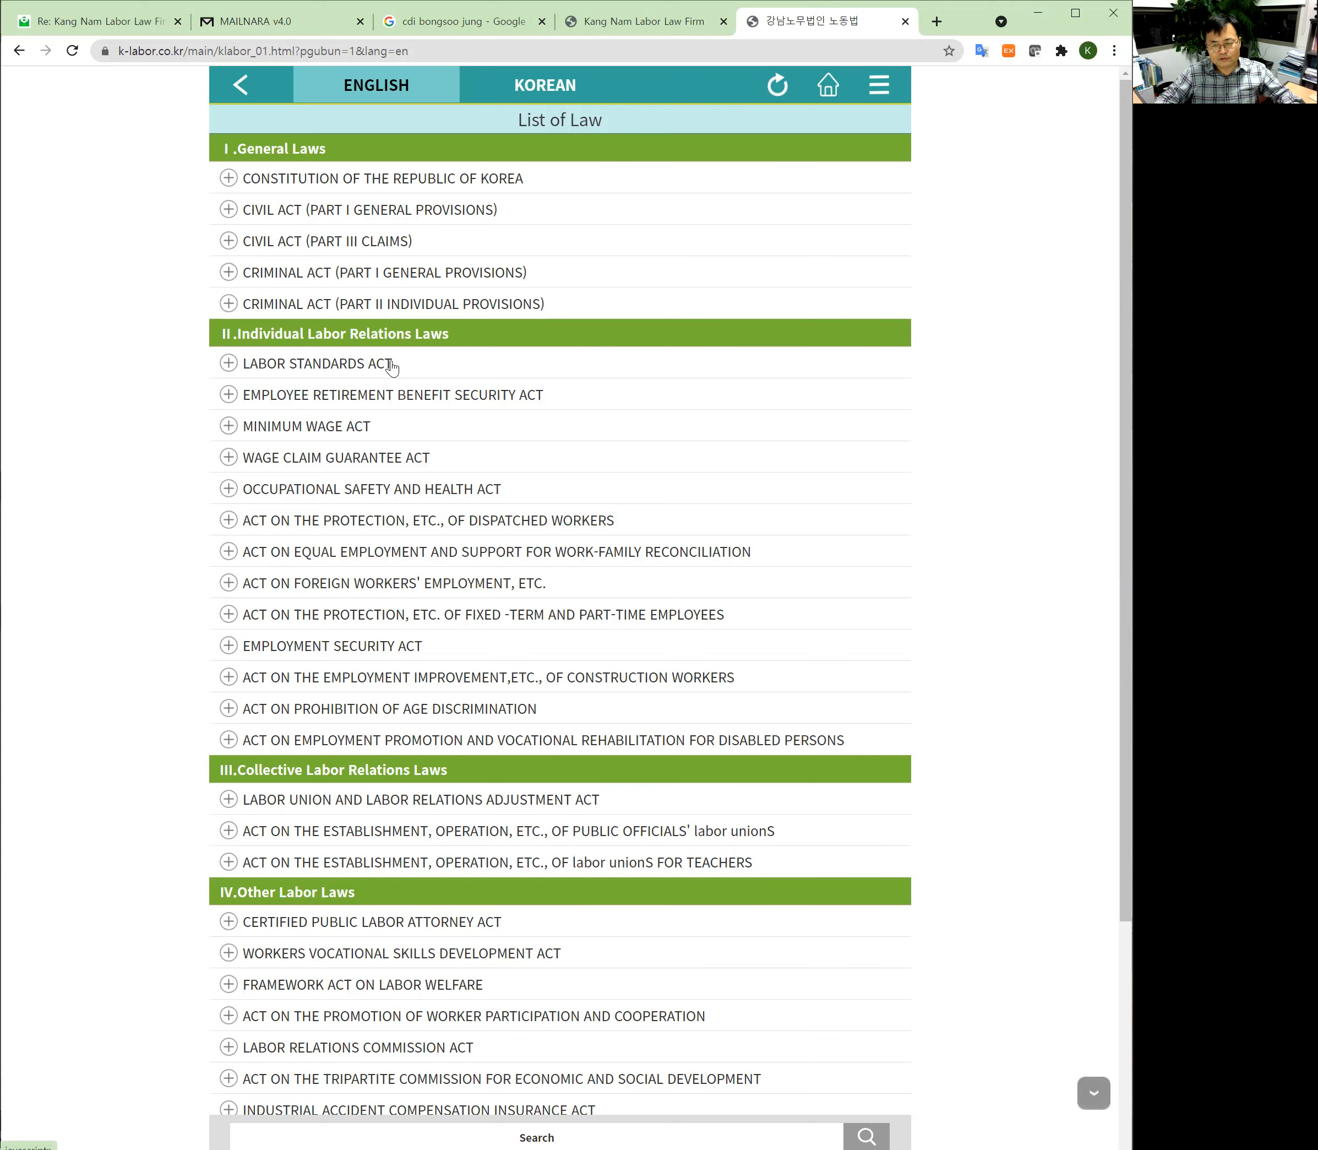
Step: Expand the LABOR STANDARDS ACT entry to reveal its chapter list
left_click(228, 364)
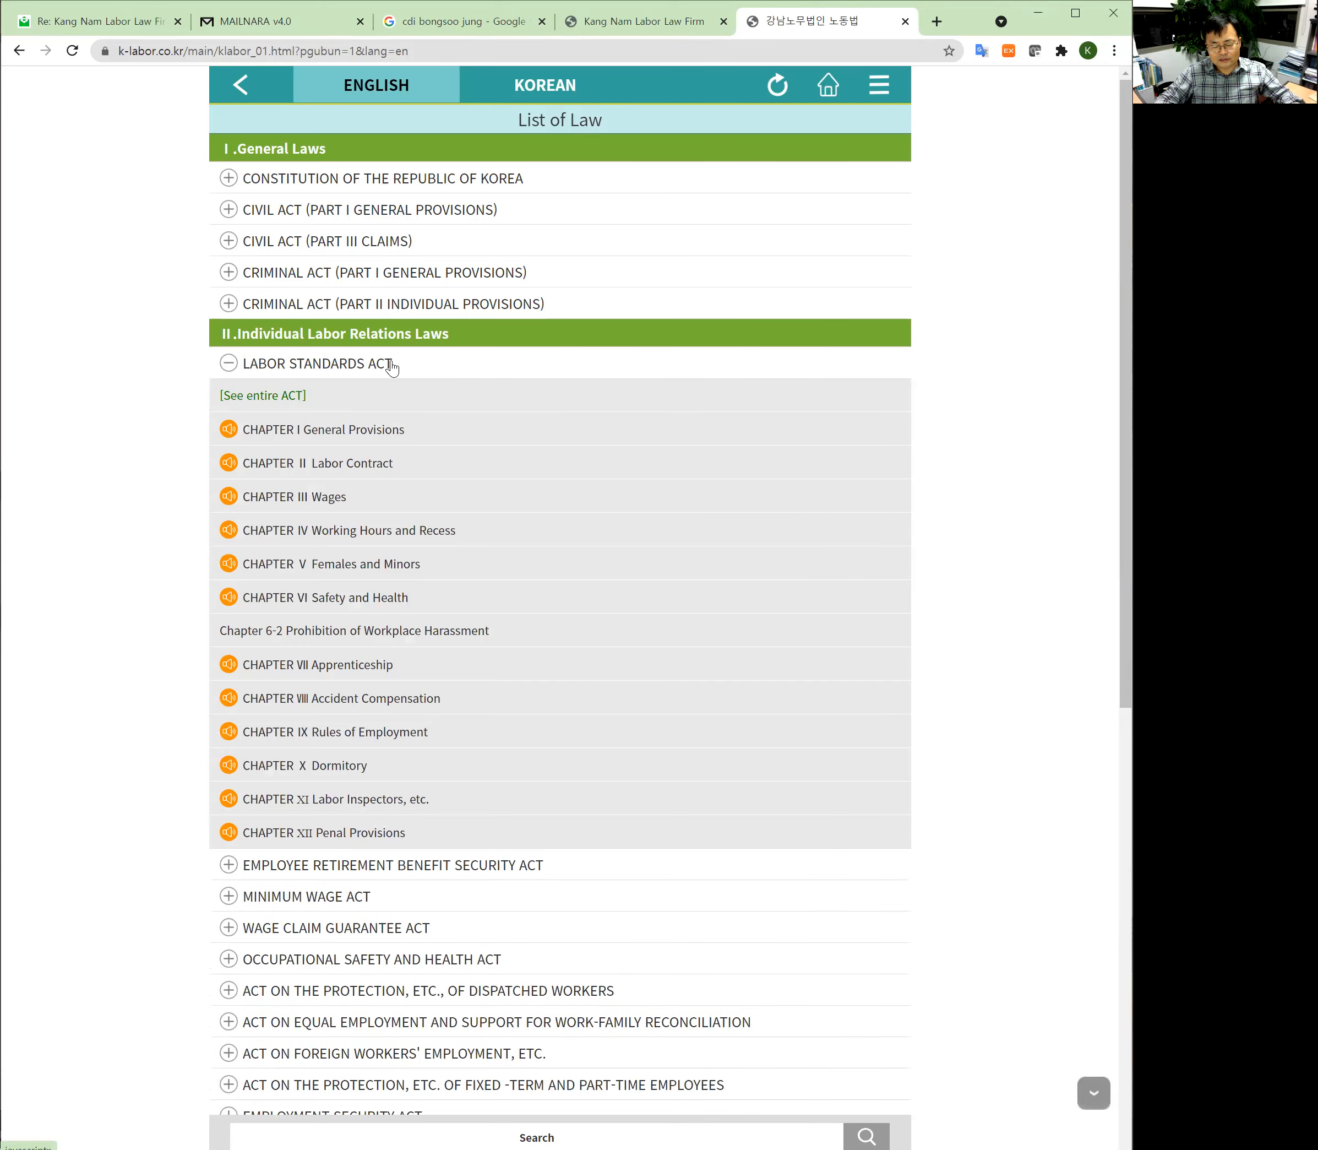
mouse_move(392, 375)
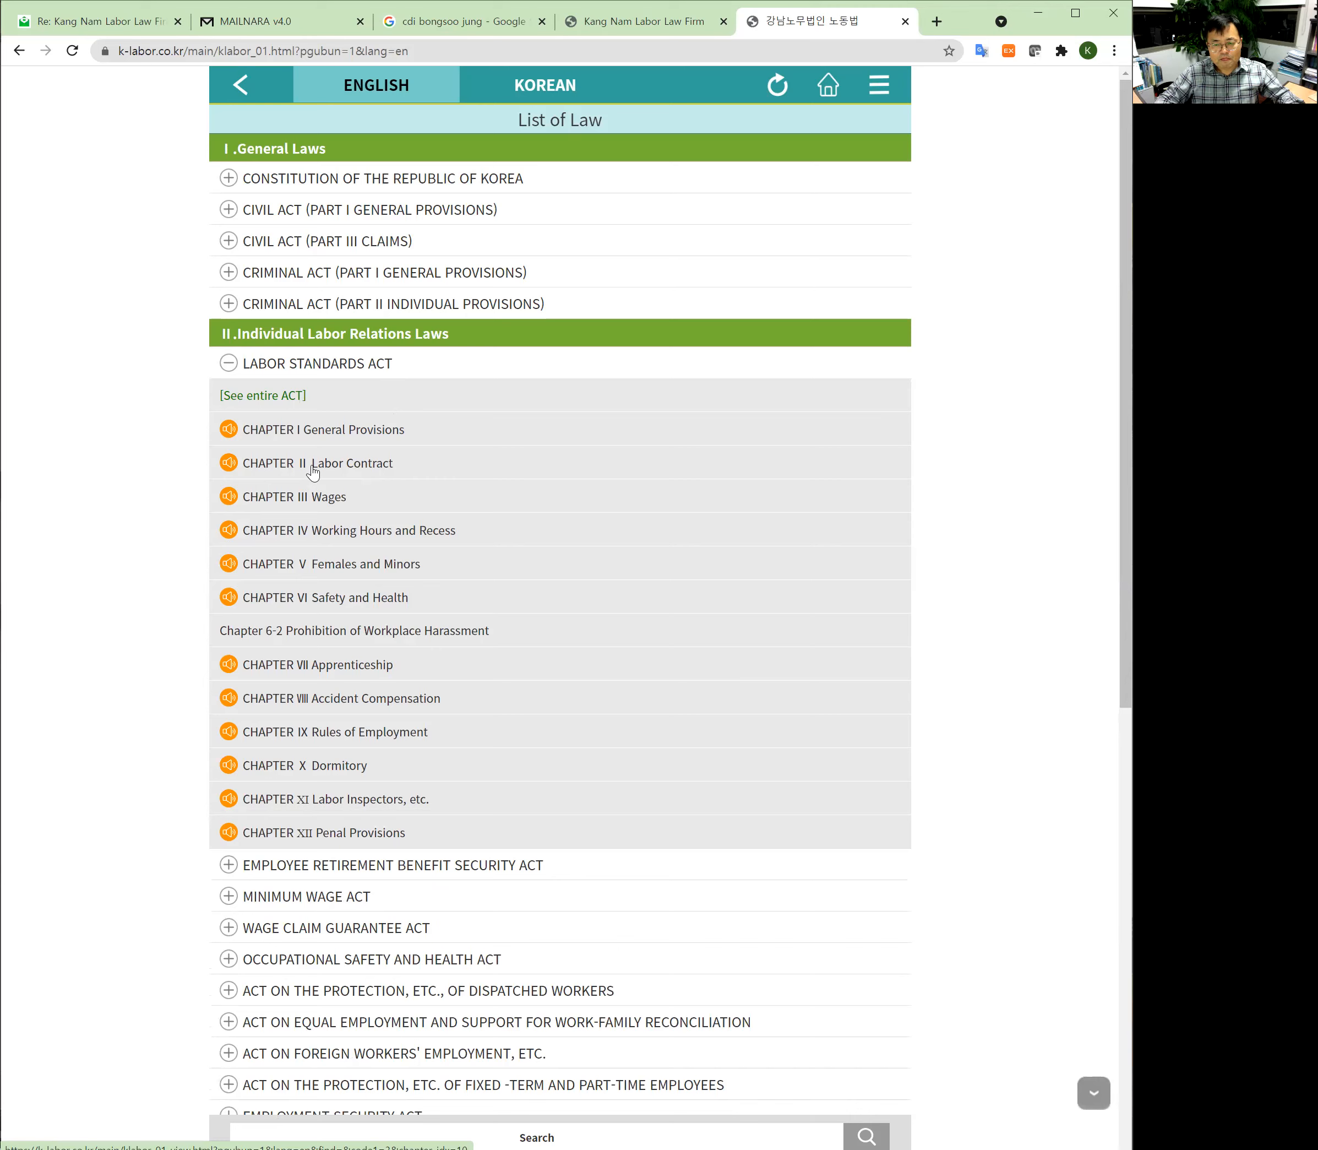
mouse_move(325, 429)
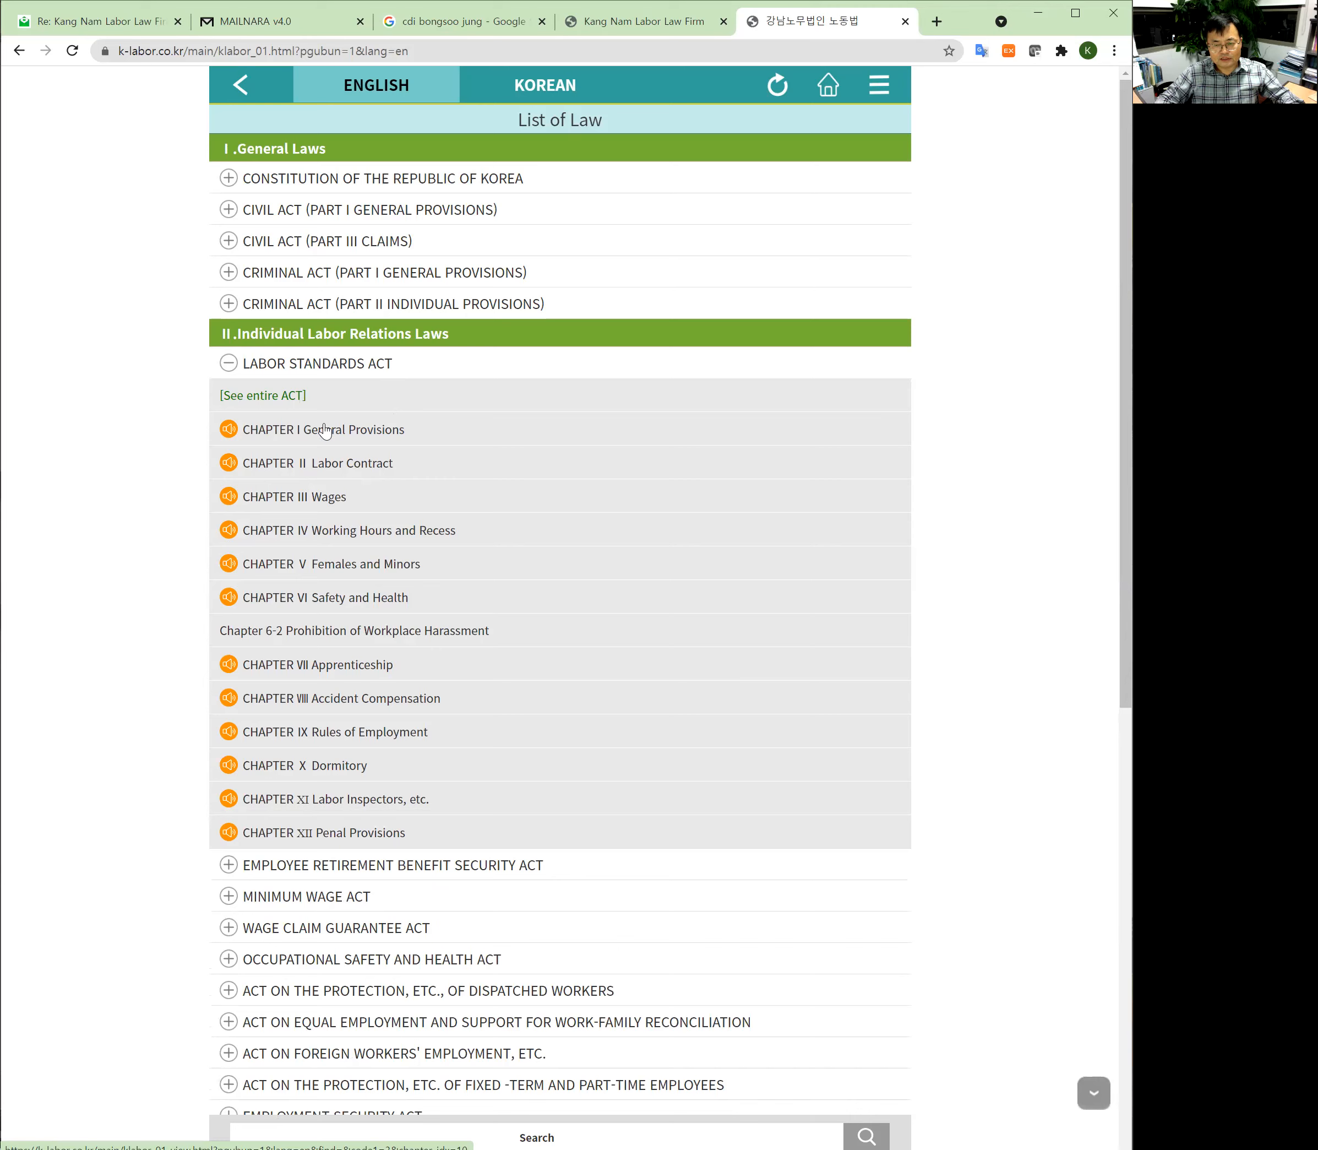
mouse_move(339, 502)
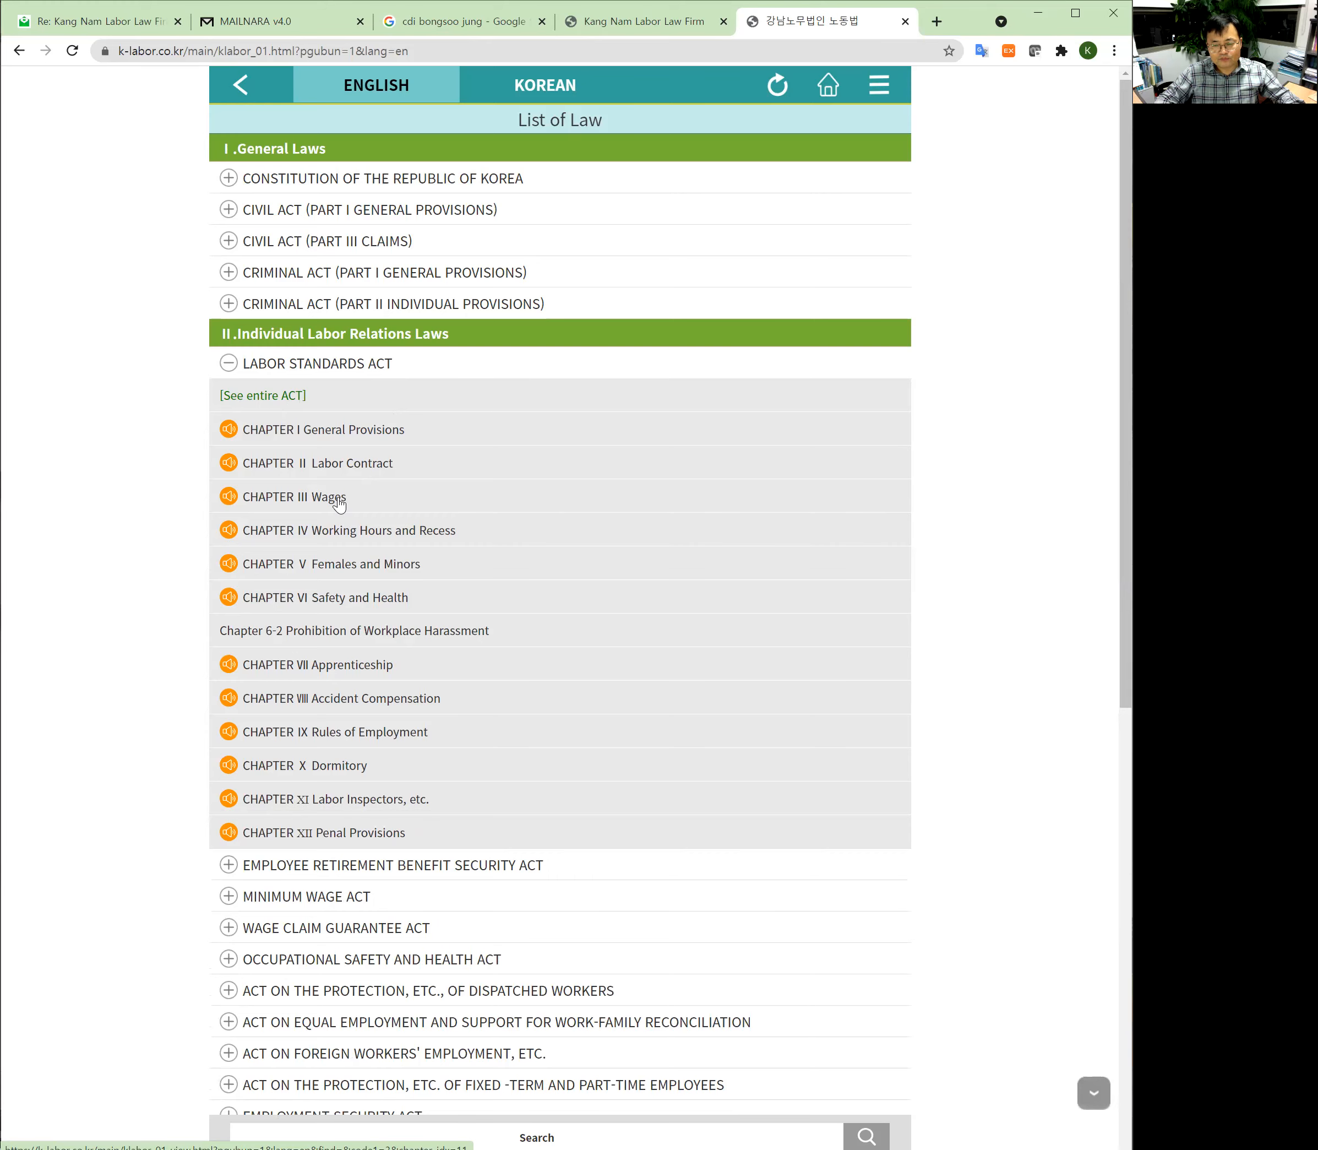
left_click(294, 497)
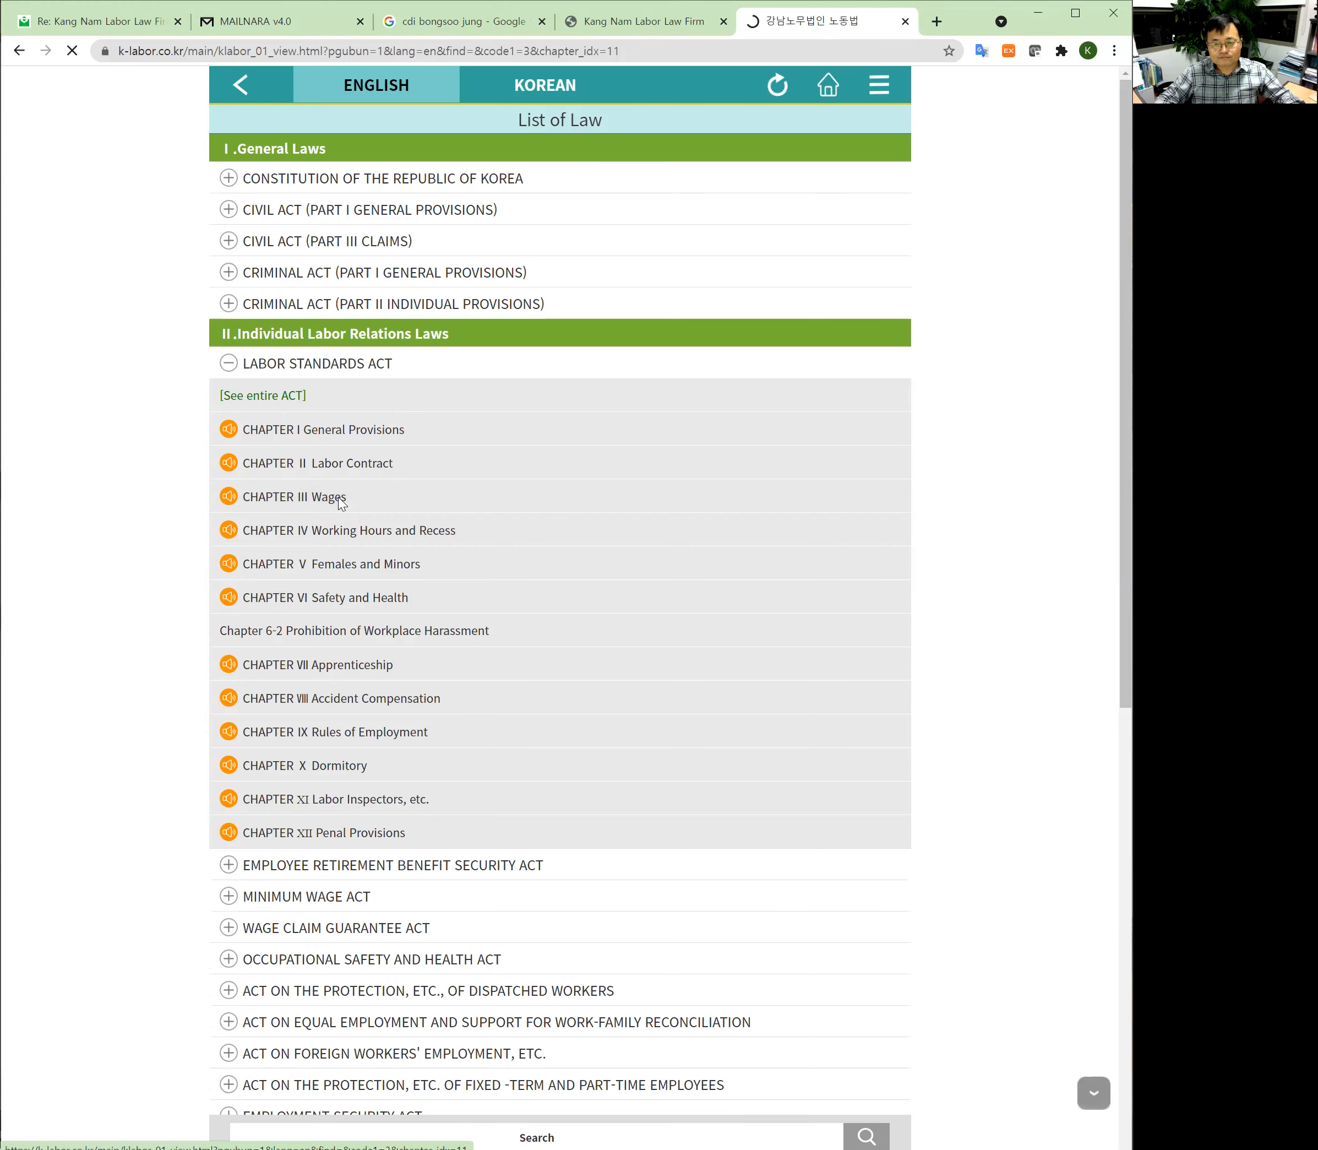
left_click(295, 496)
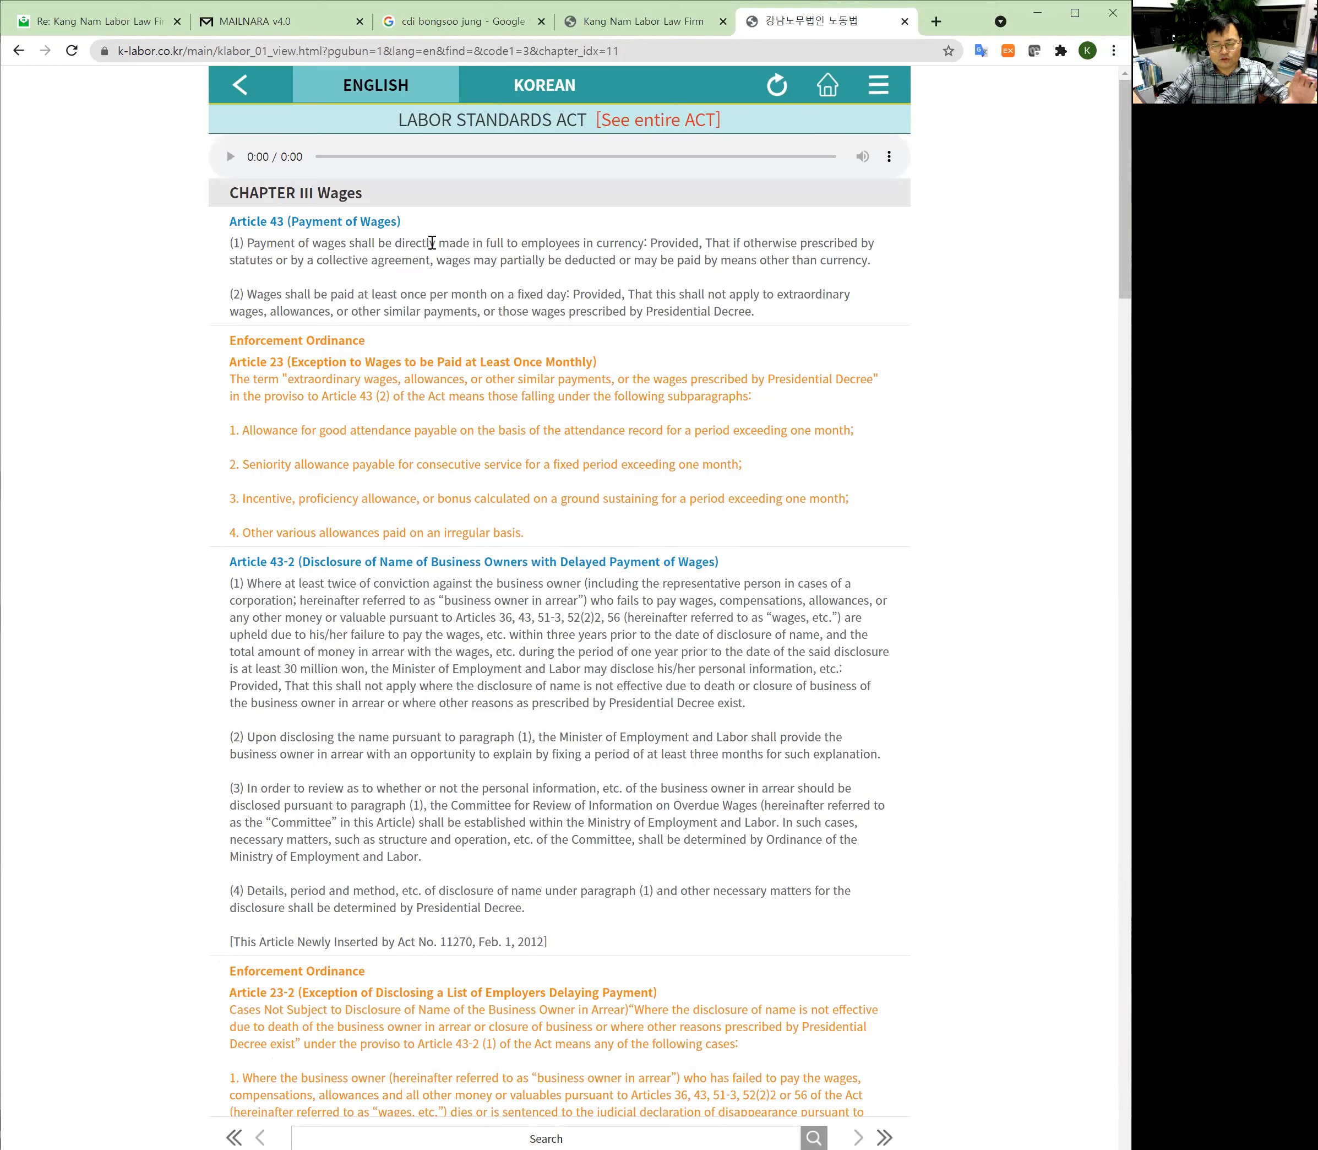
mouse_move(426, 370)
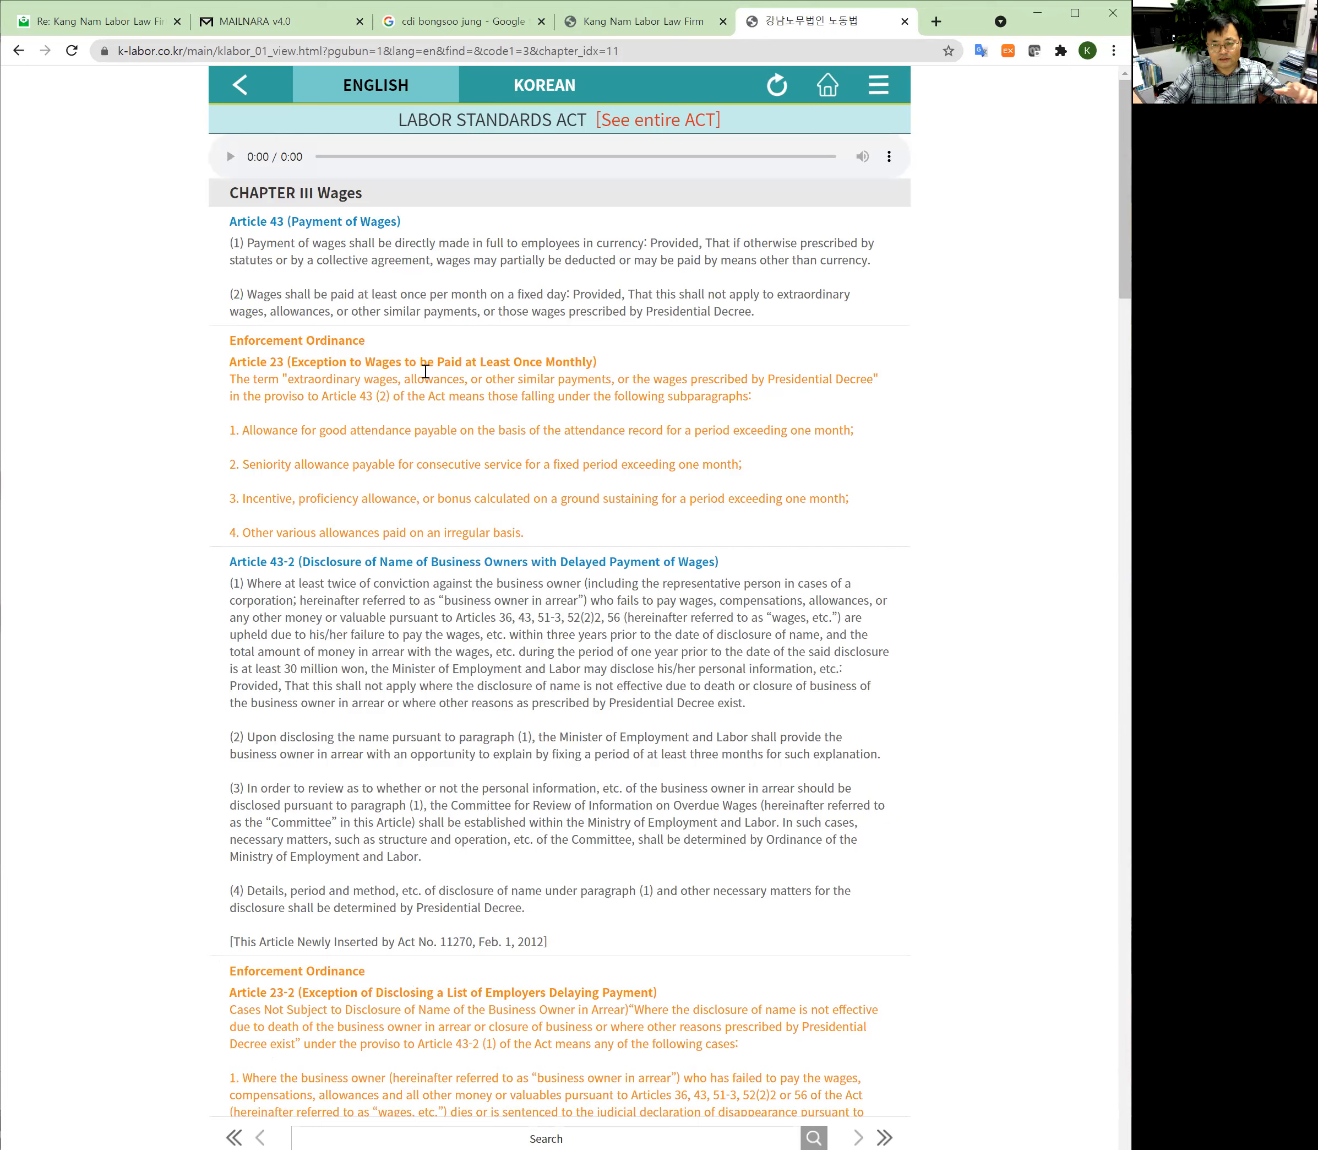
mouse_move(430, 376)
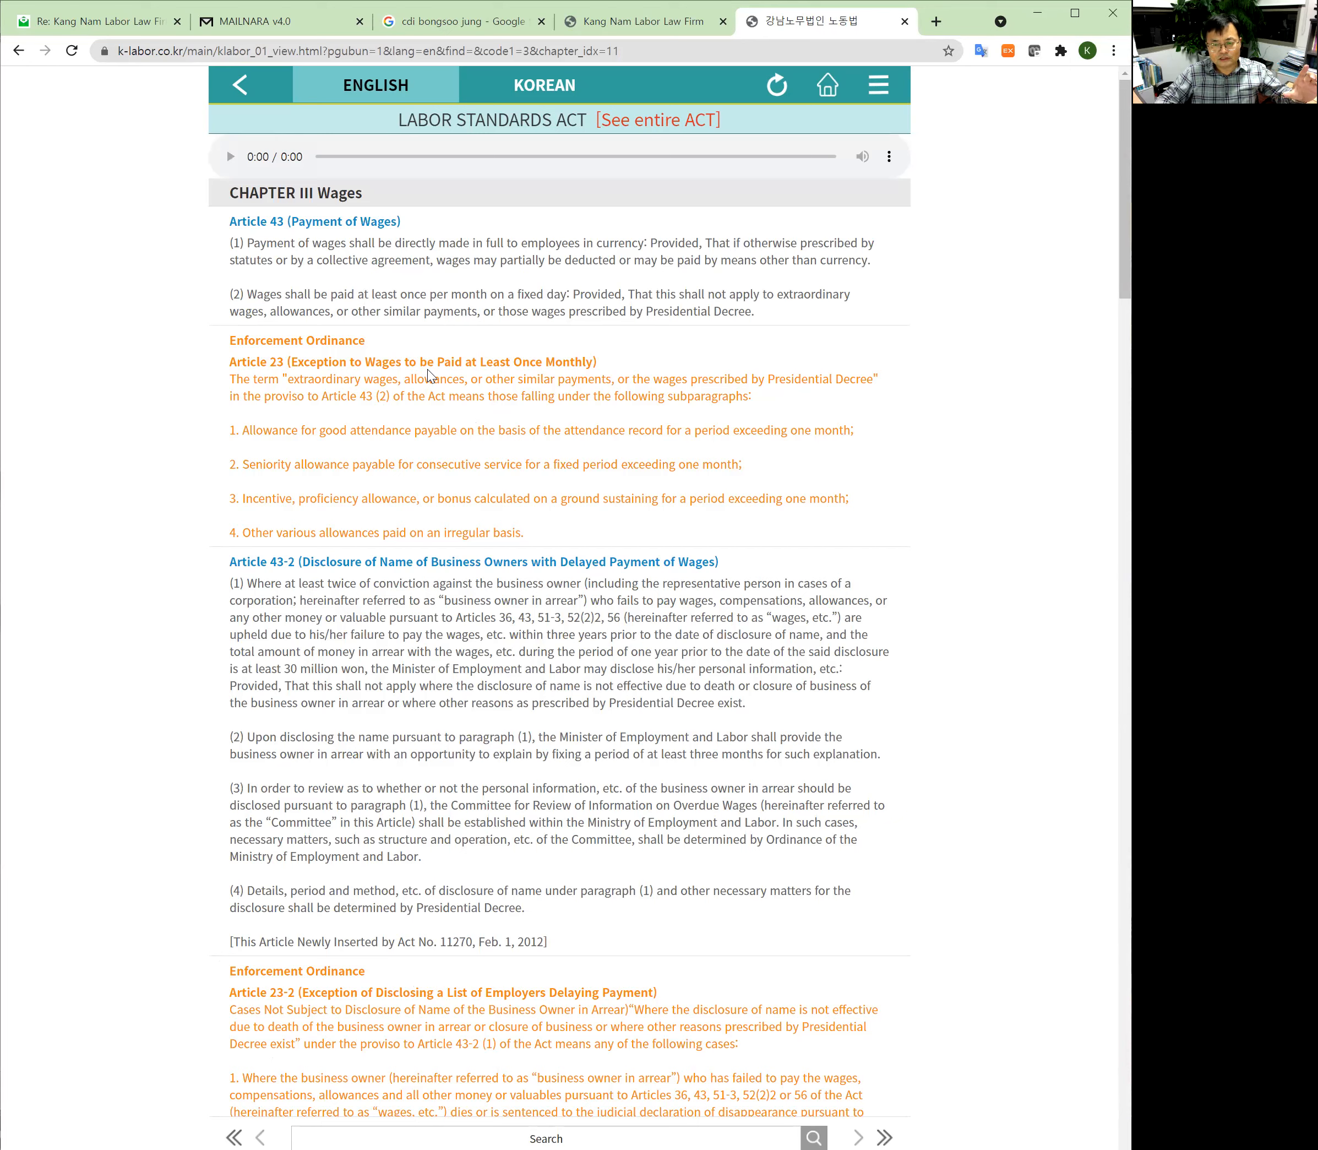
mouse_move(498, 173)
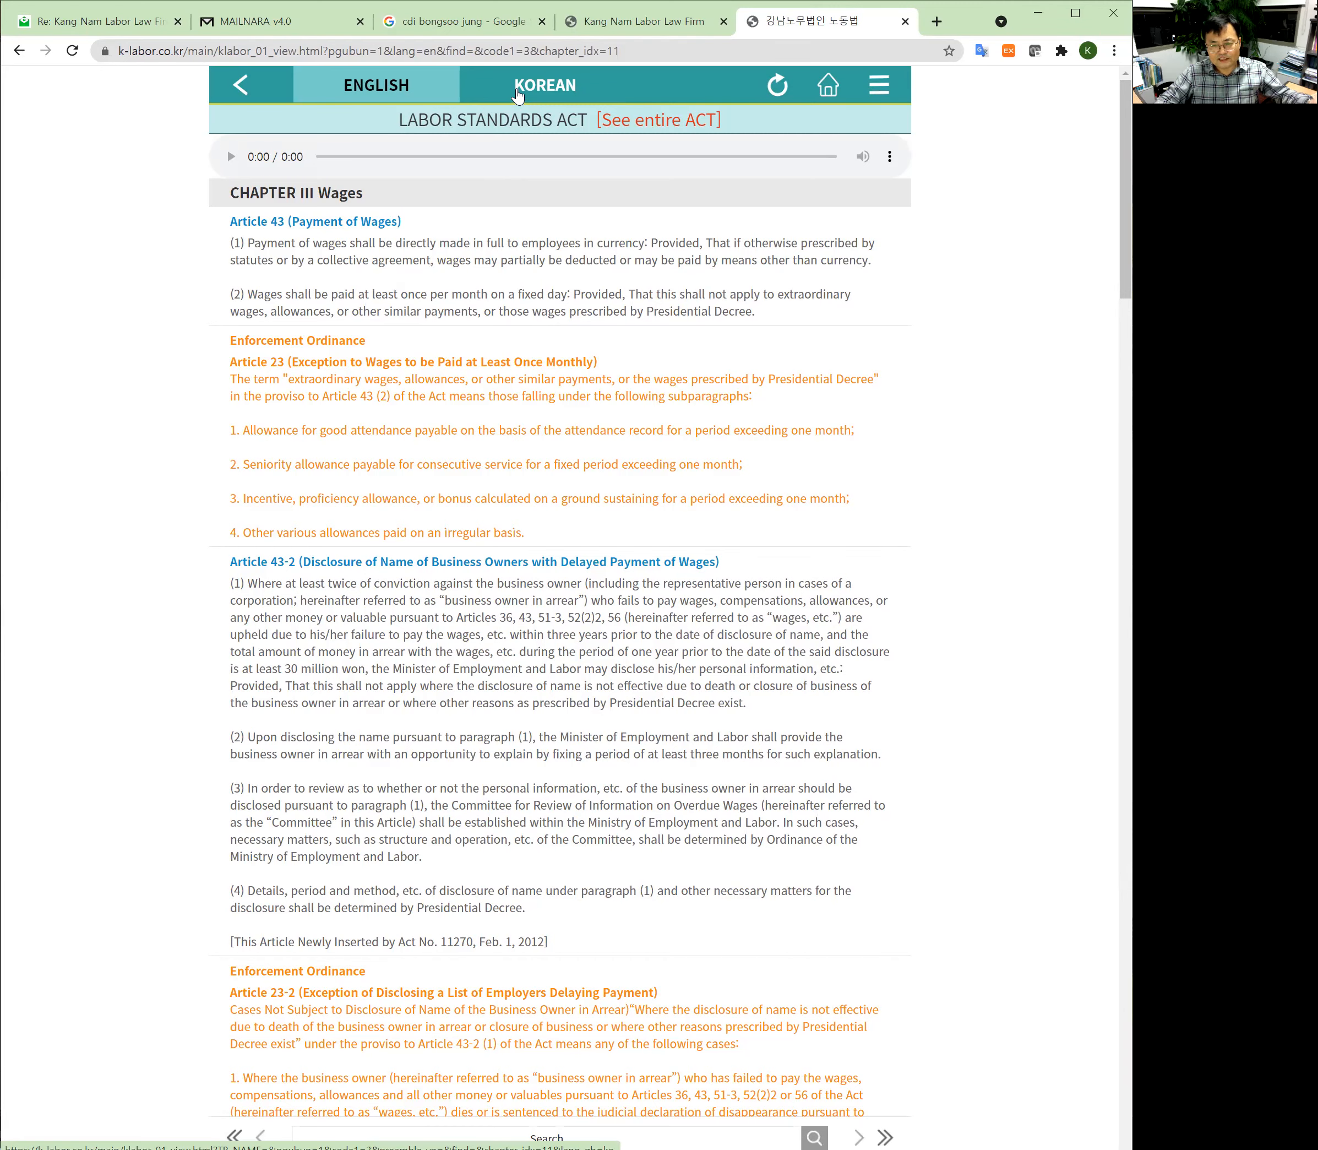
left_click(543, 84)
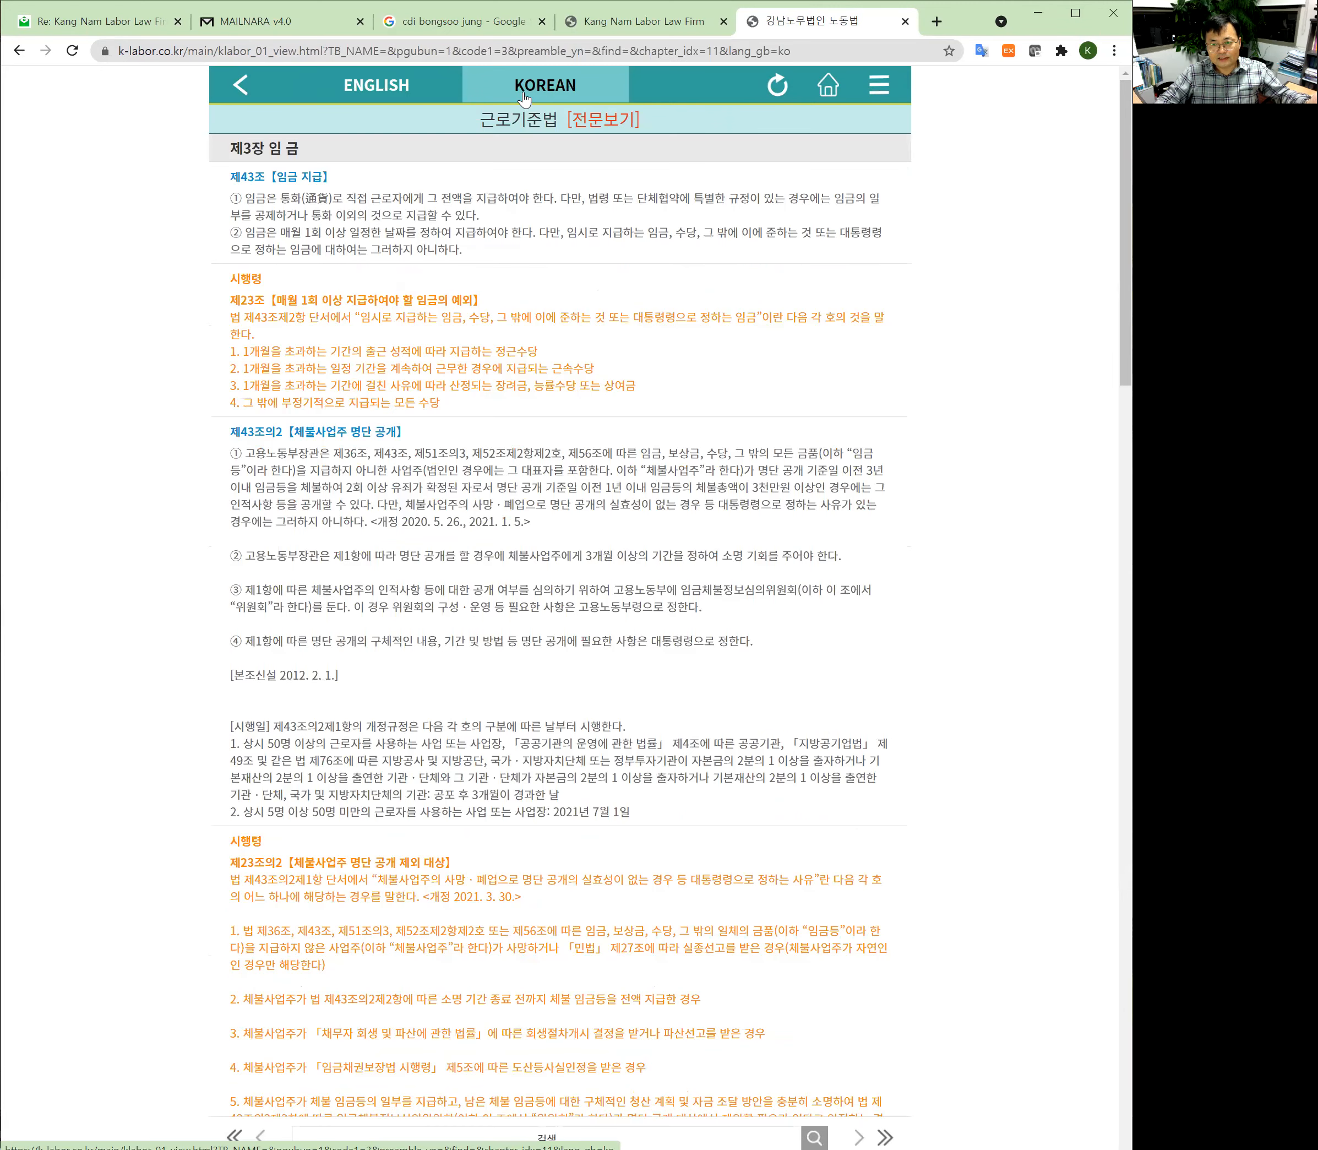
left_click(375, 84)
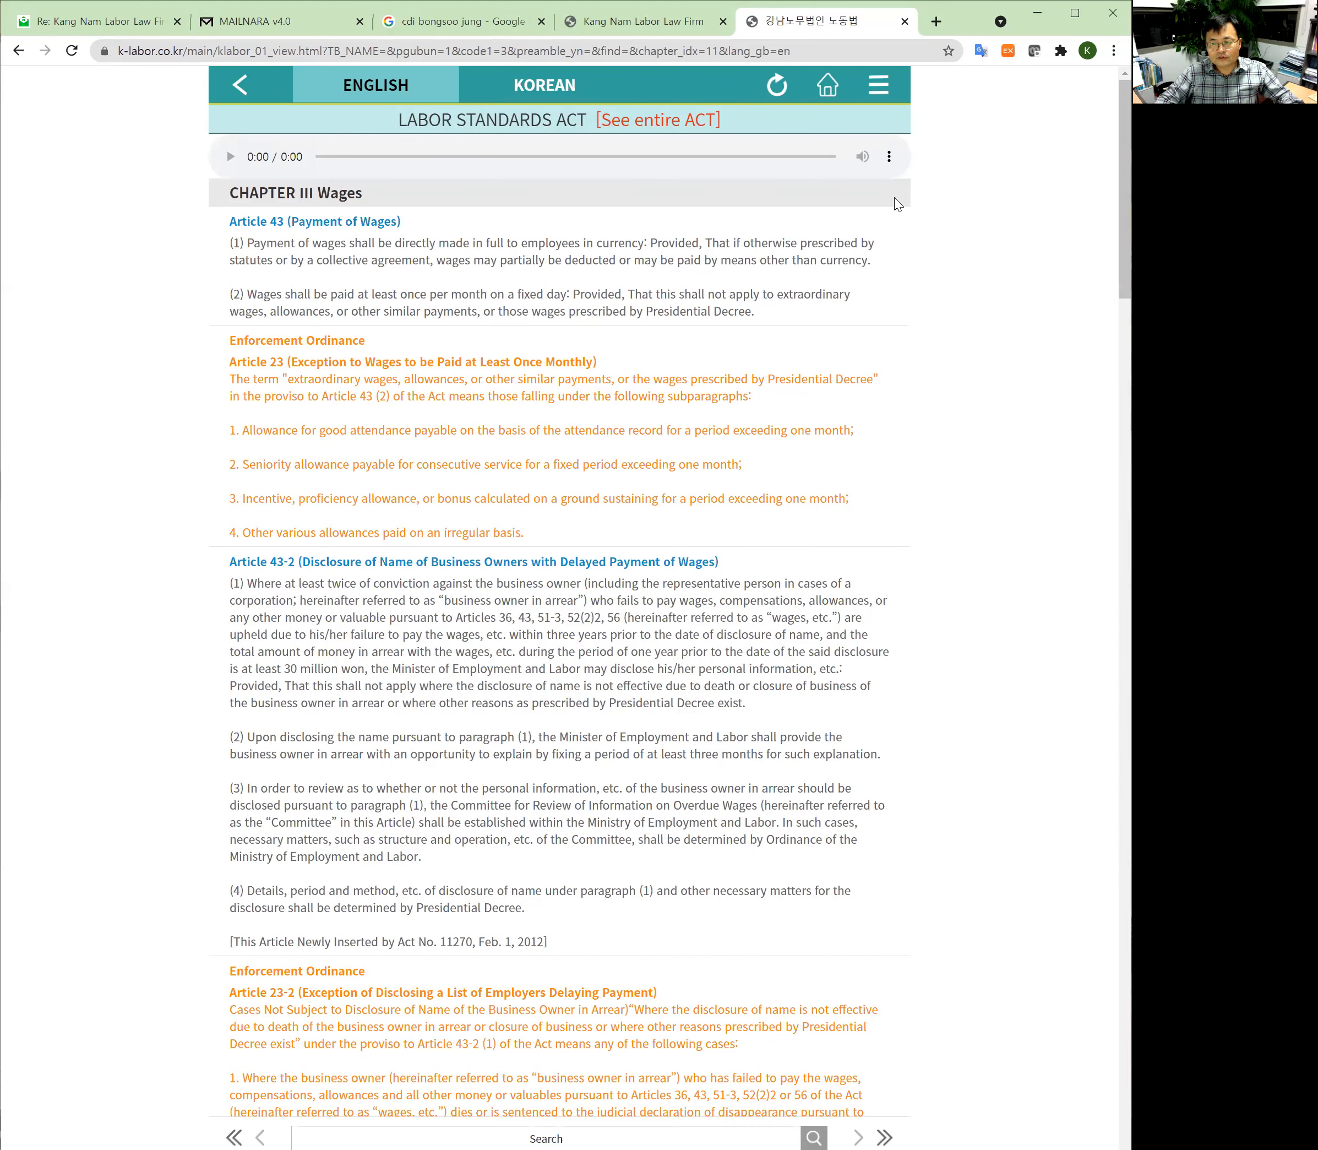
Step: Return home, reopen the List of Law and view all four categories from General to Other Labor Laws
left_click(826, 84)
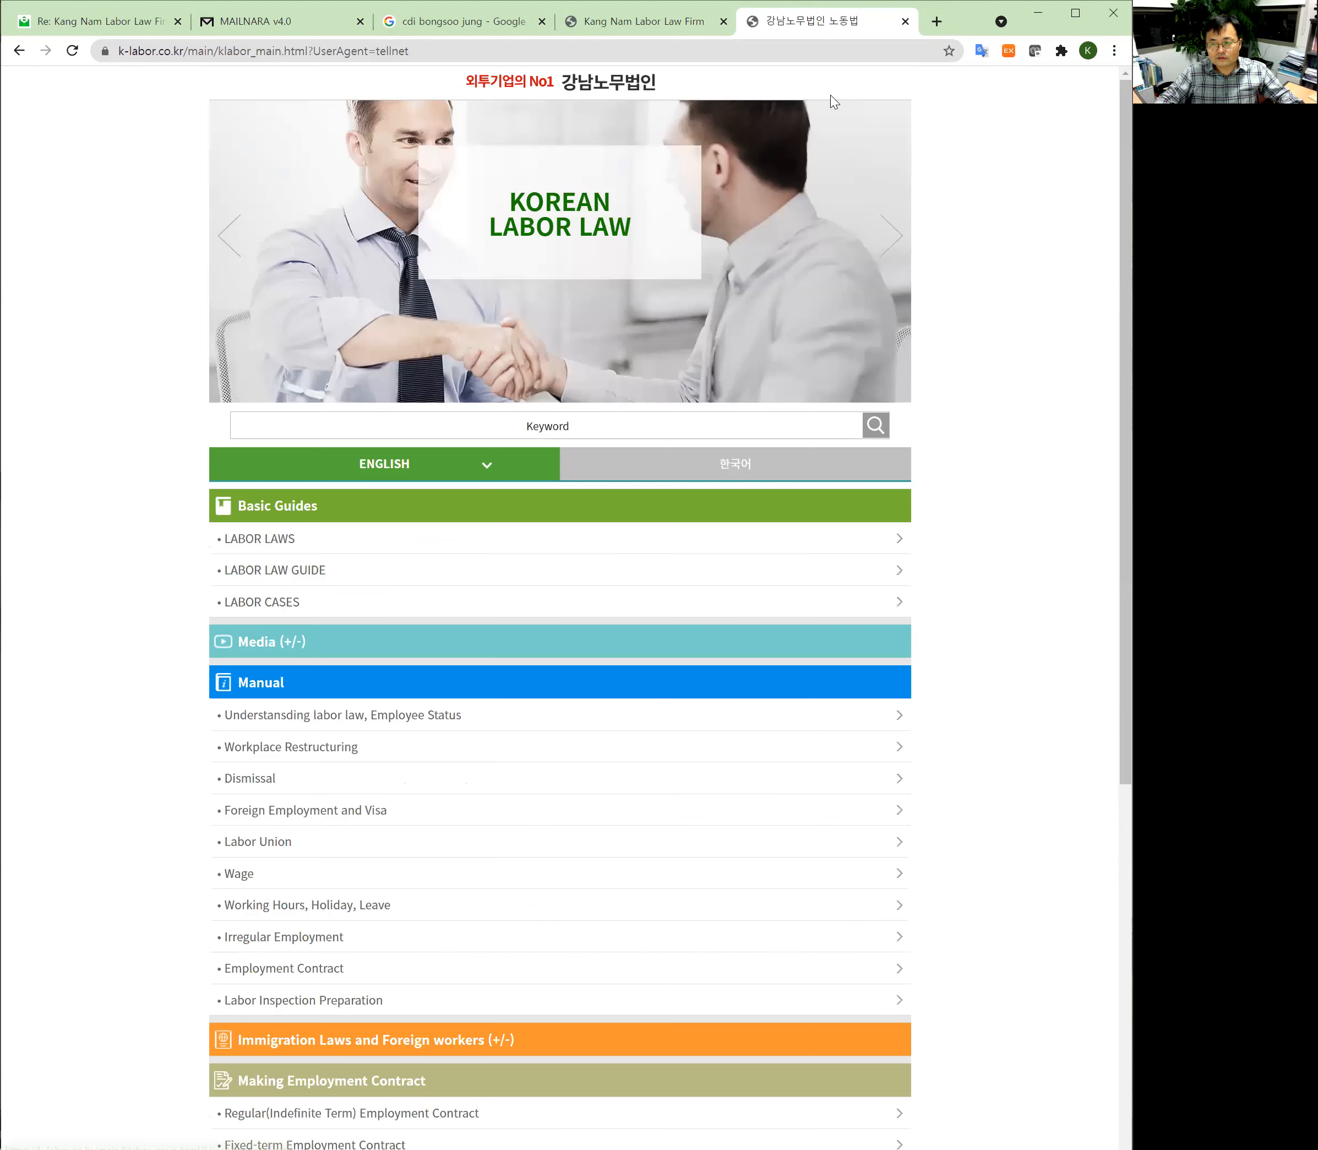
left_click(261, 537)
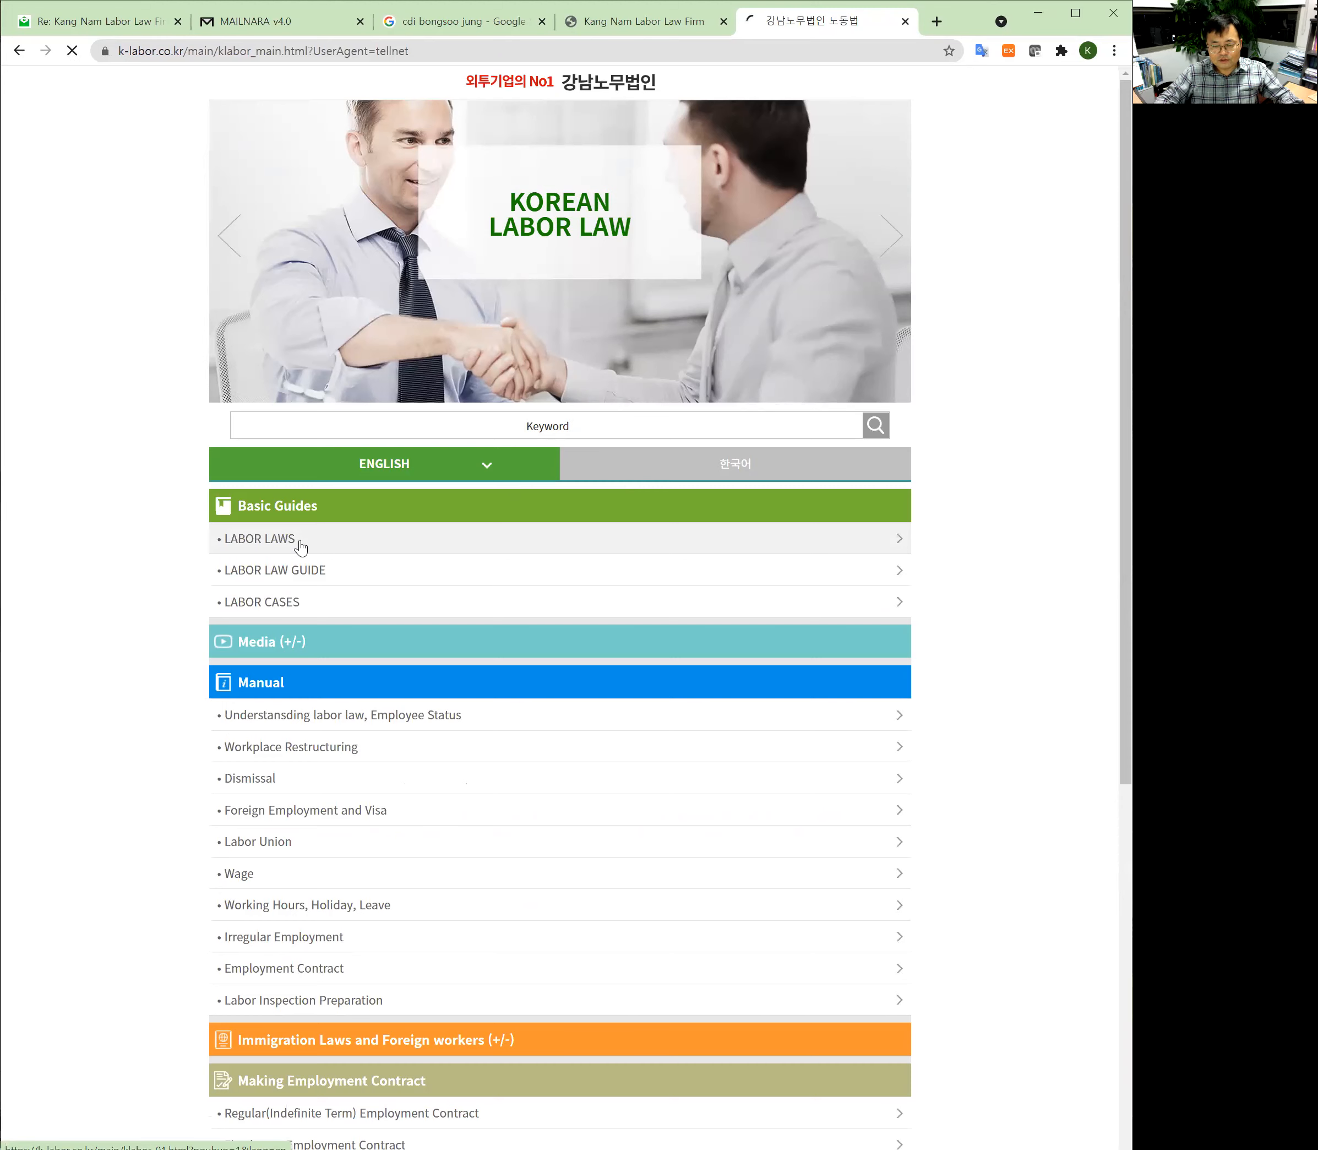
left_click(258, 538)
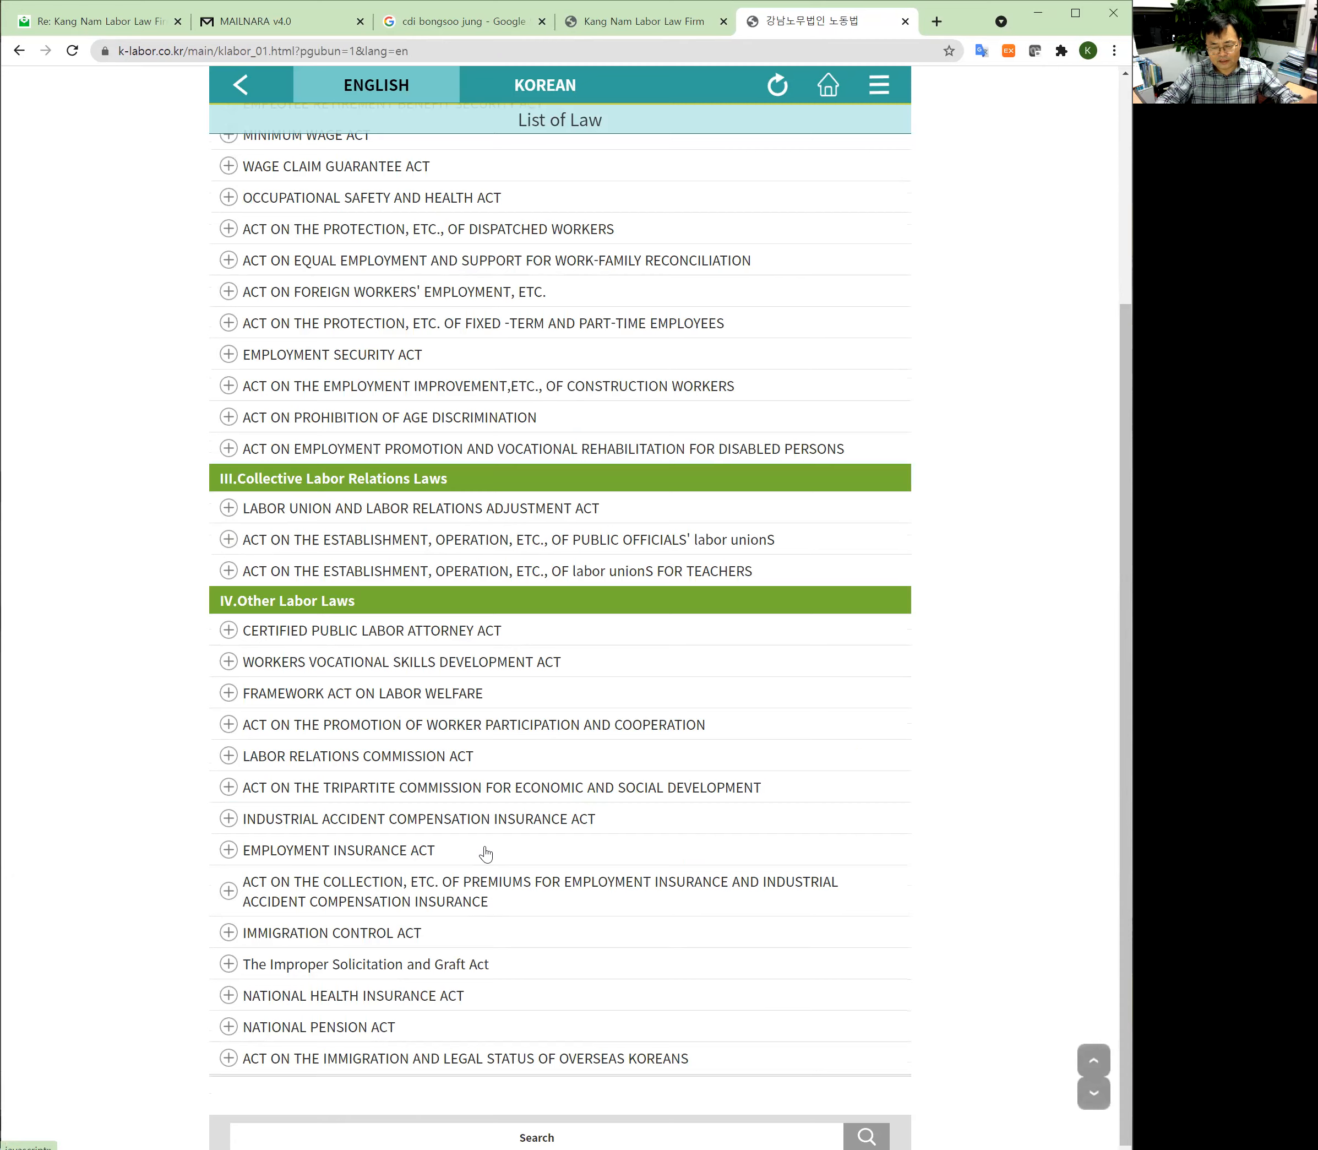
mouse_move(363, 522)
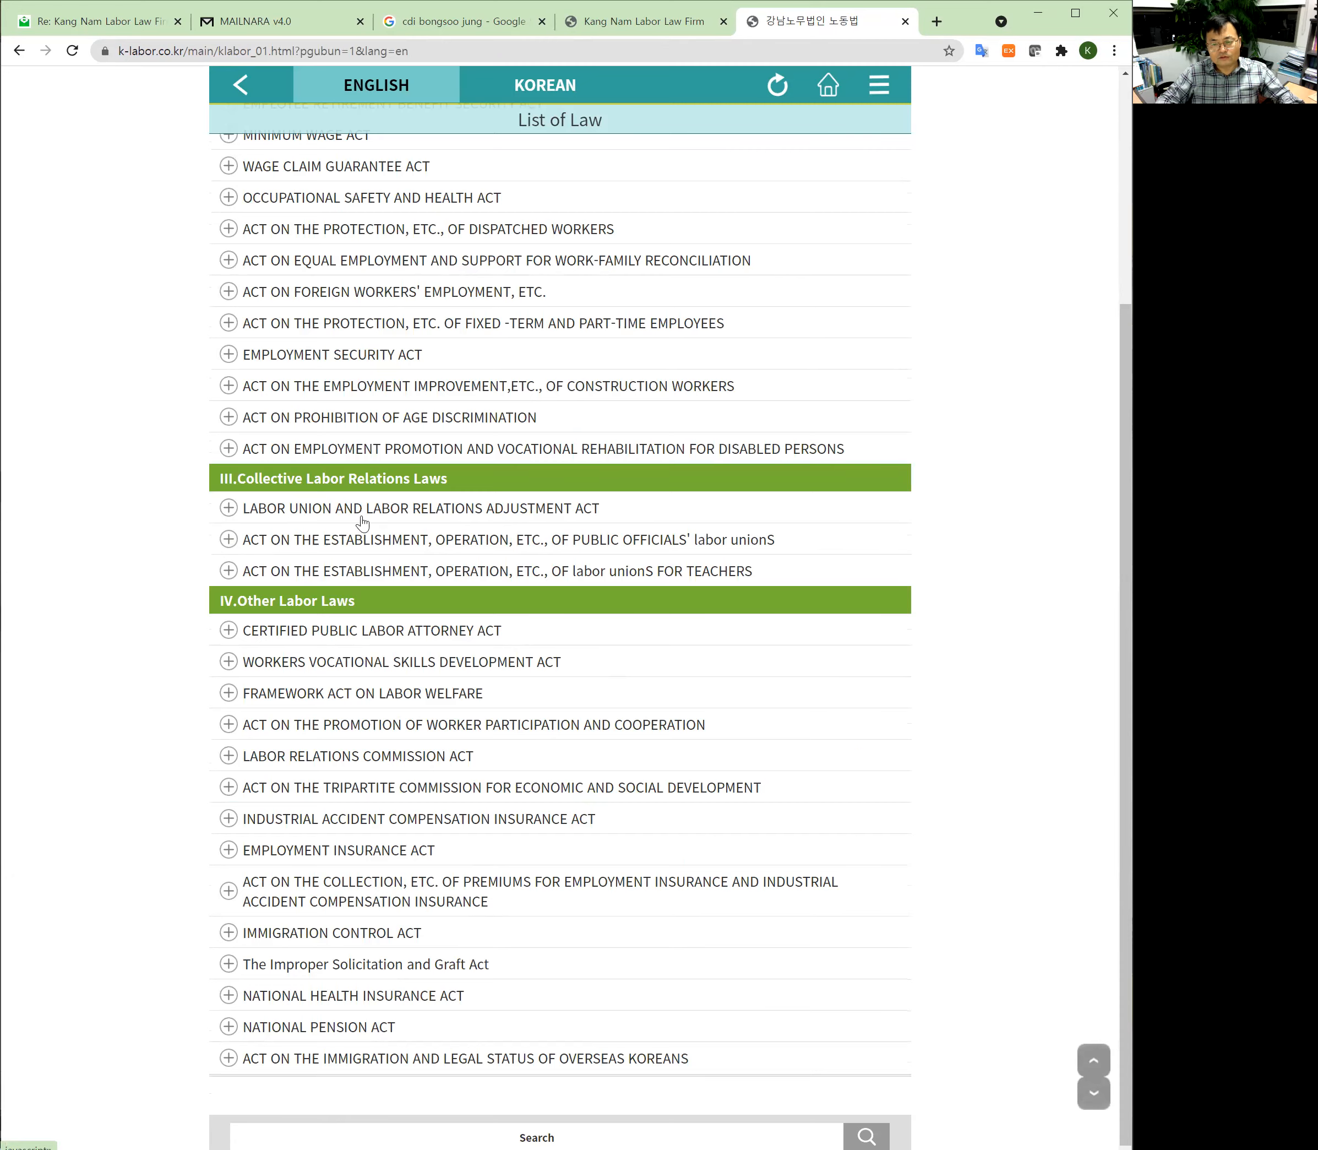
scroll("up", 3)
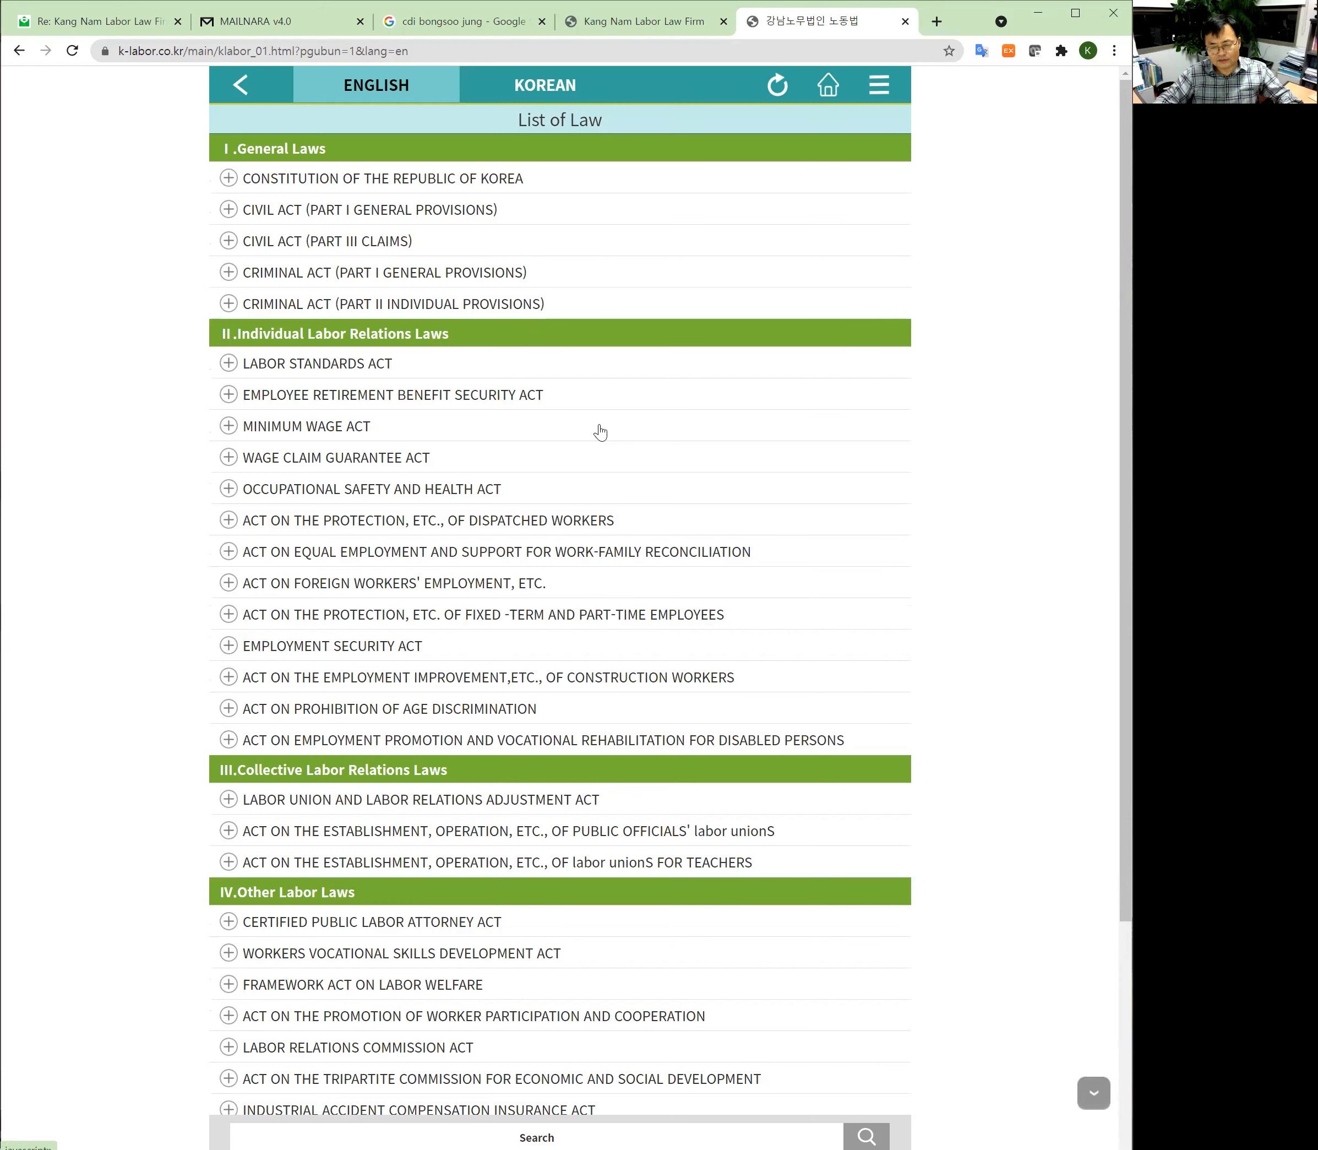
mouse_move(728, 407)
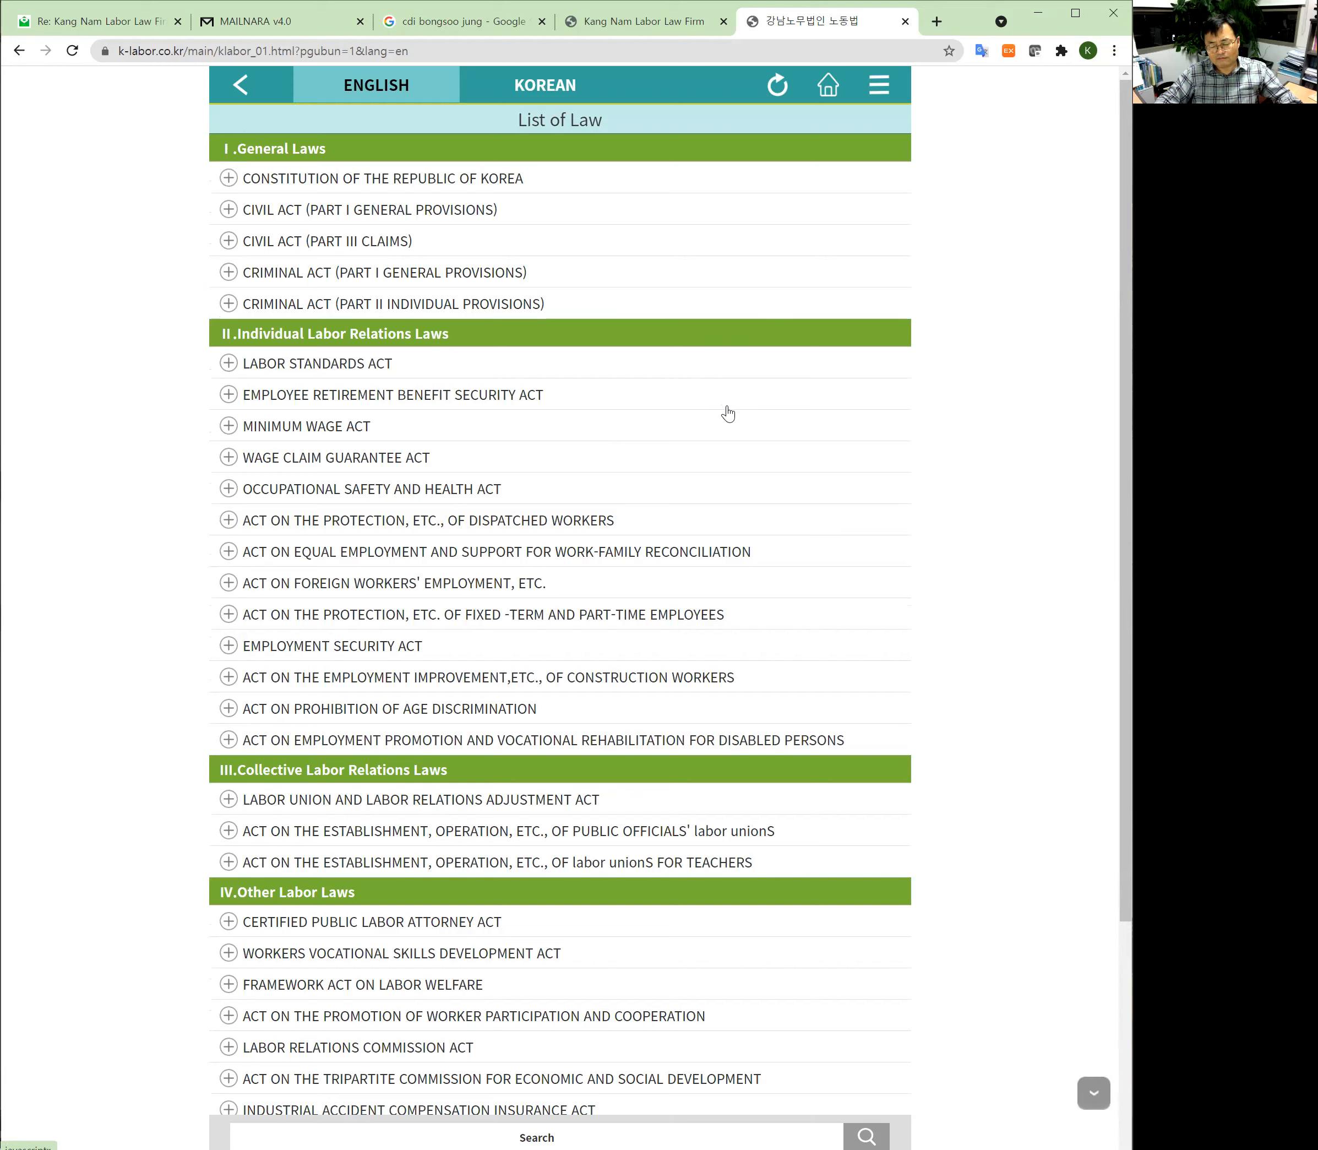
mouse_move(721, 410)
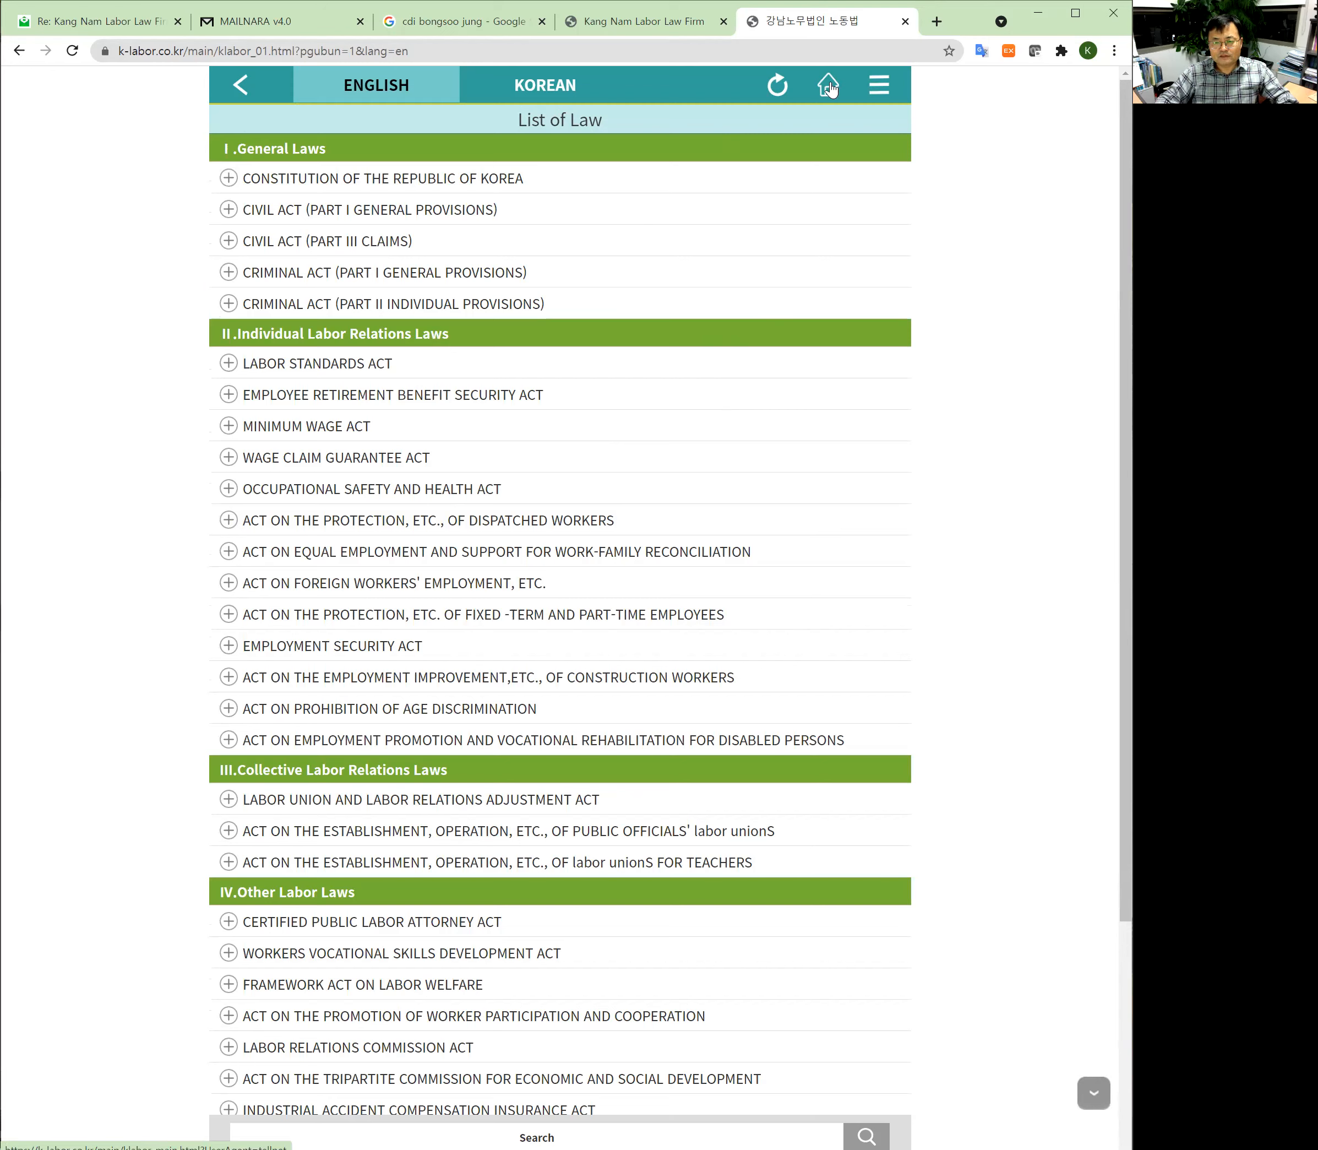
mouse_move(624, 189)
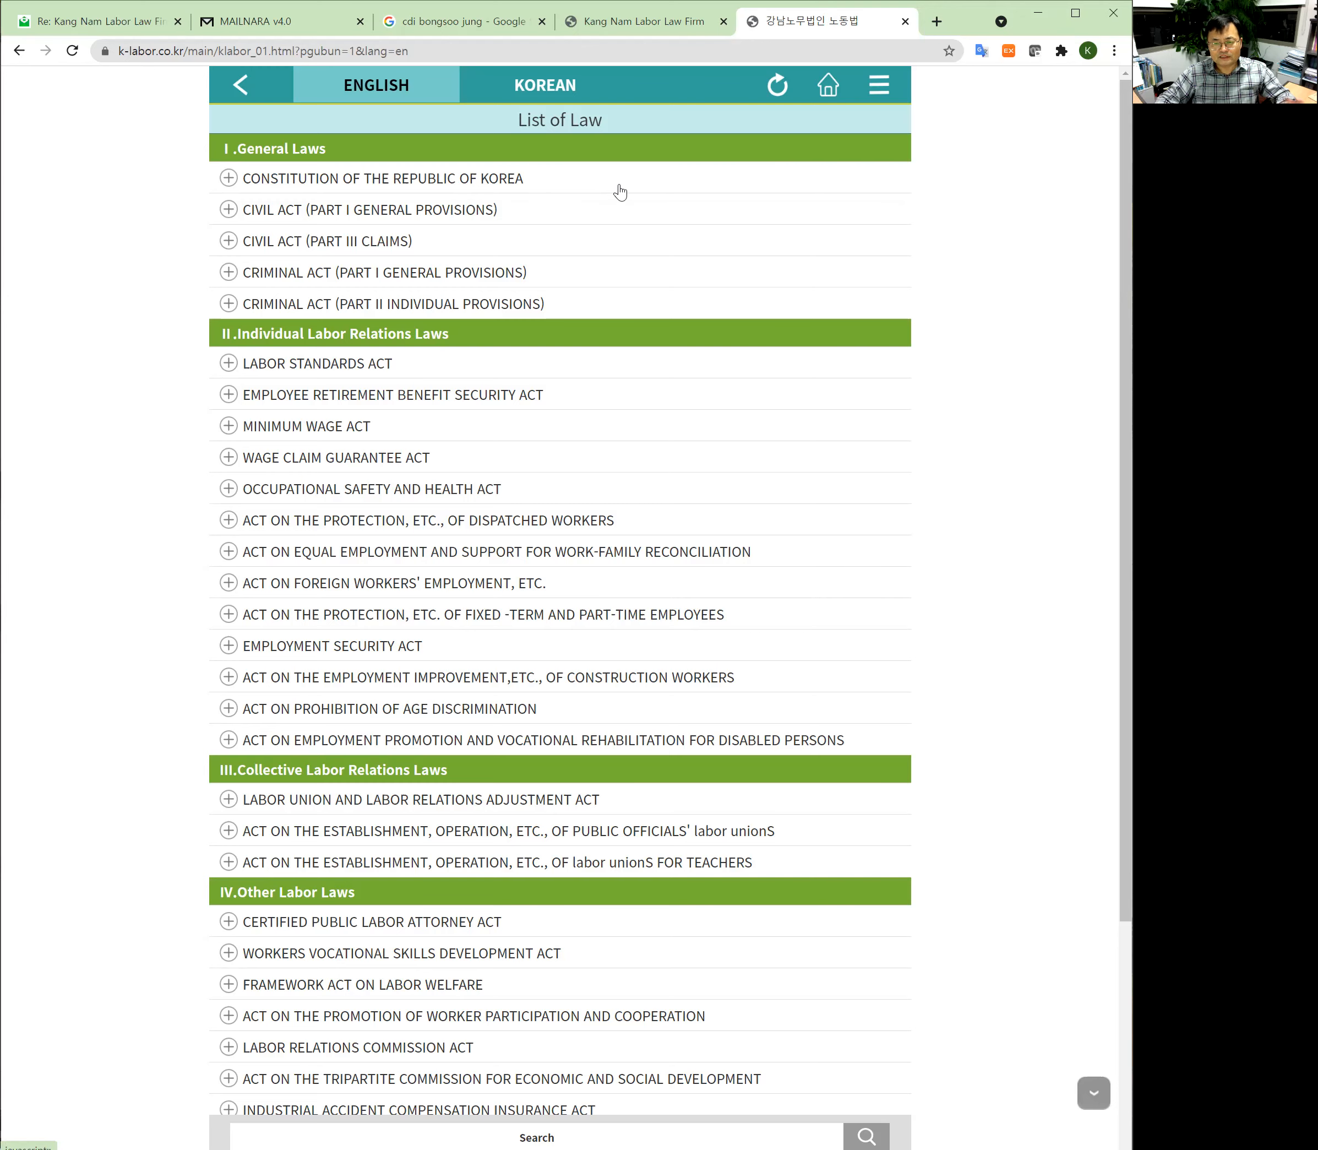
mouse_move(827, 85)
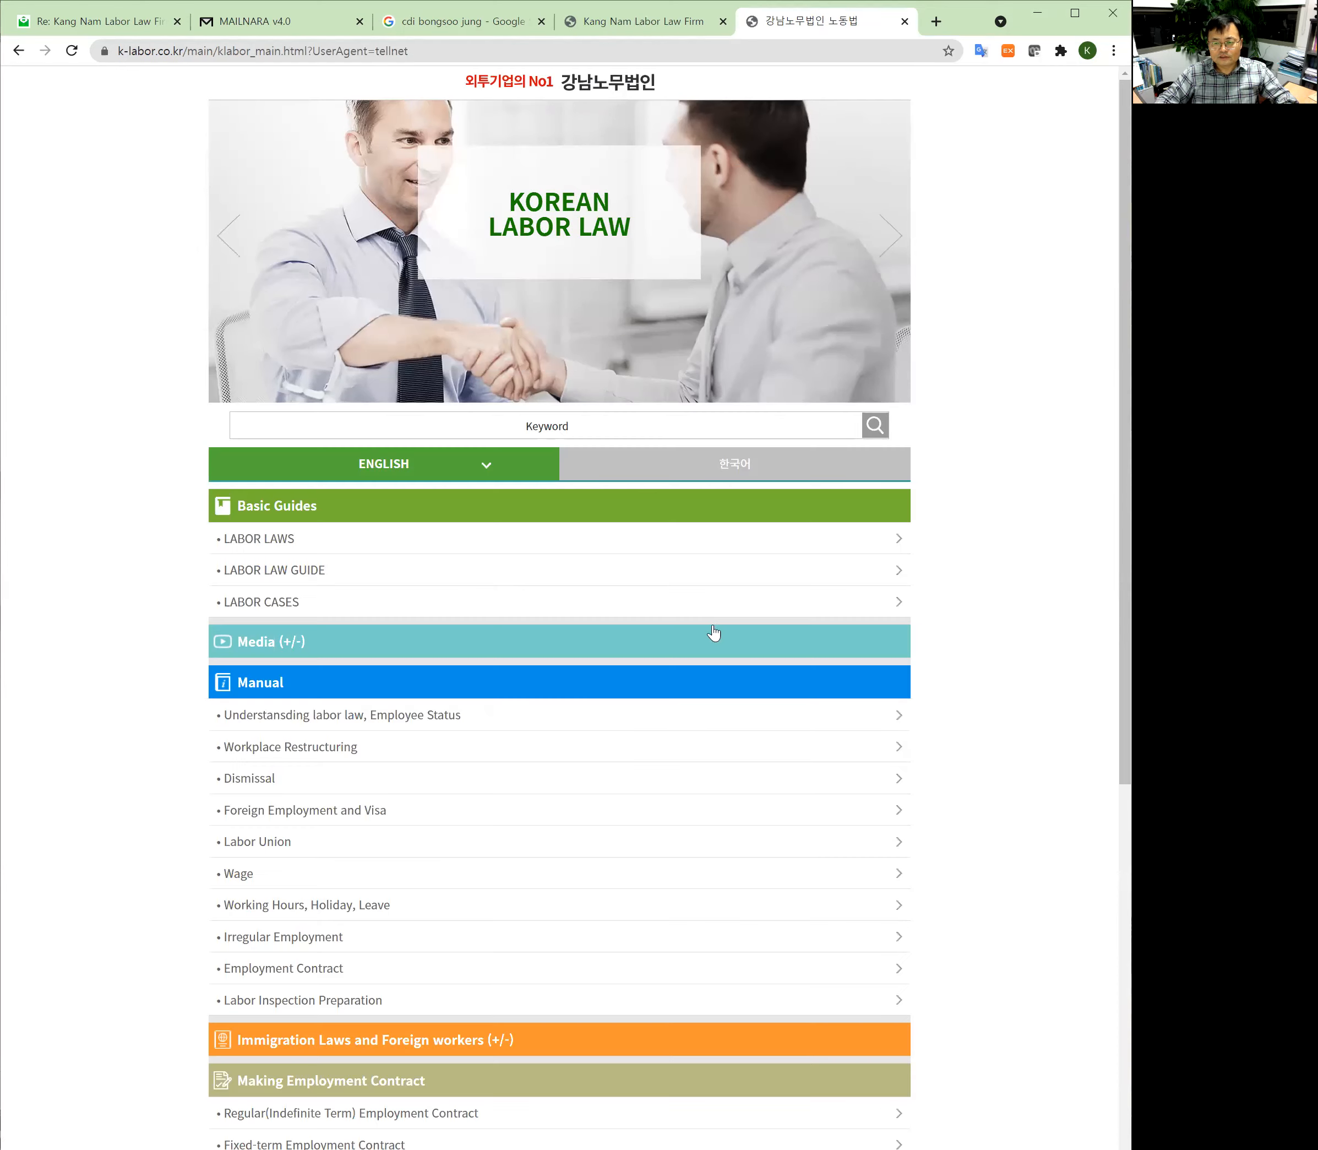
mouse_move(492, 567)
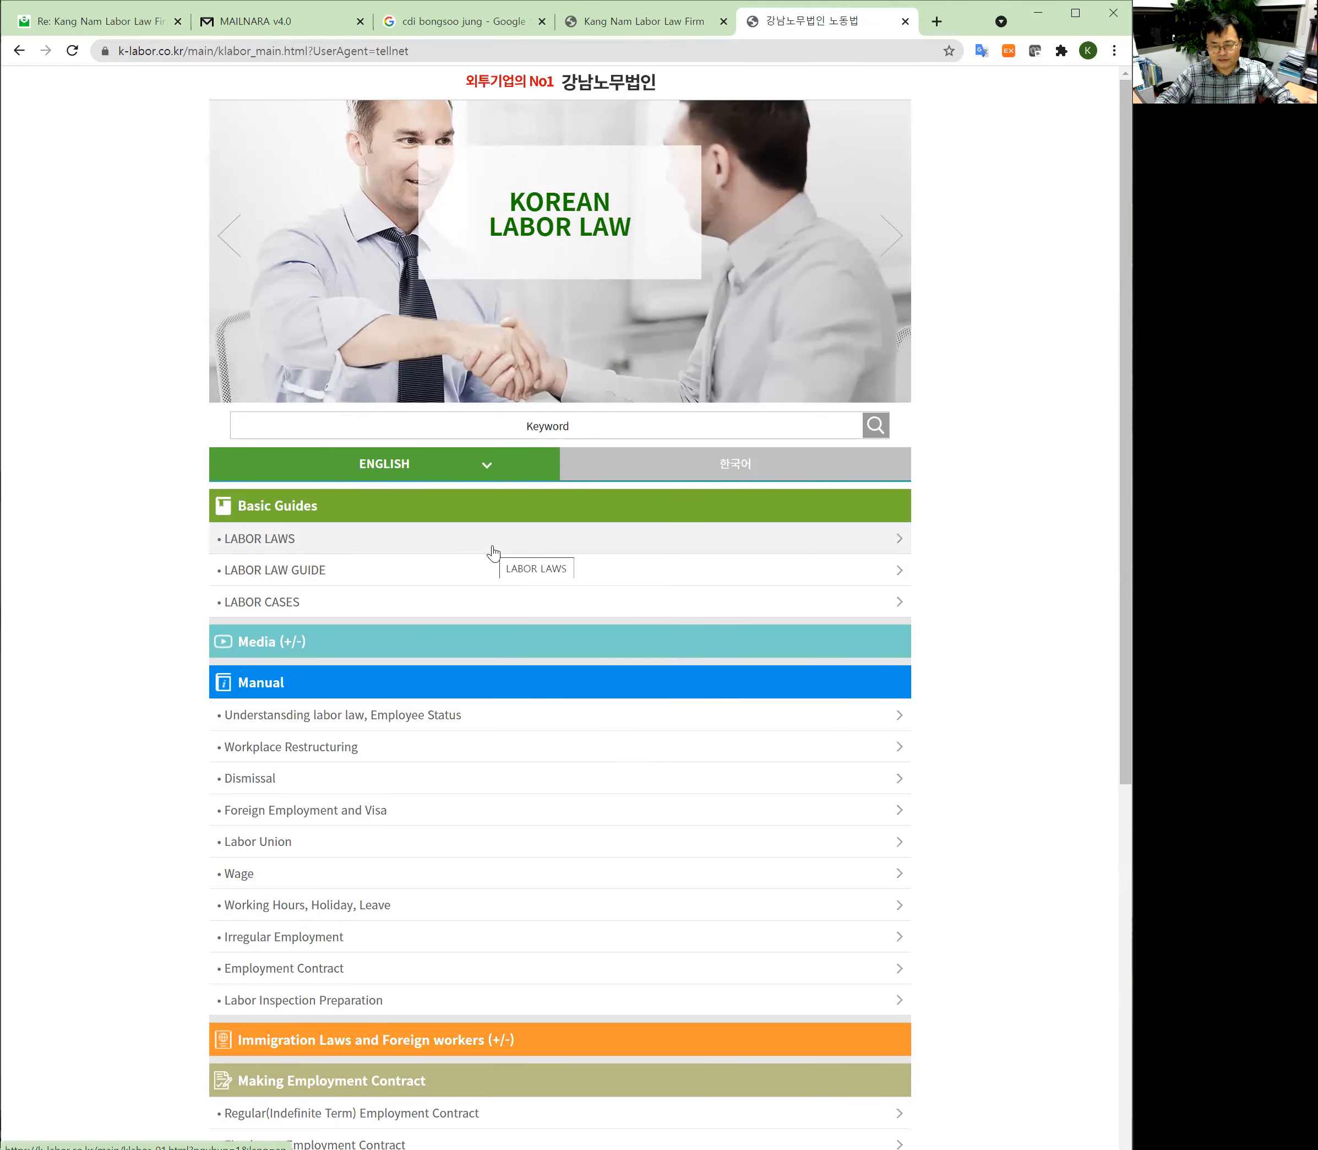
Step: Reopen the English List of Law from the home page's LABOR LAWS link
left_click(259, 538)
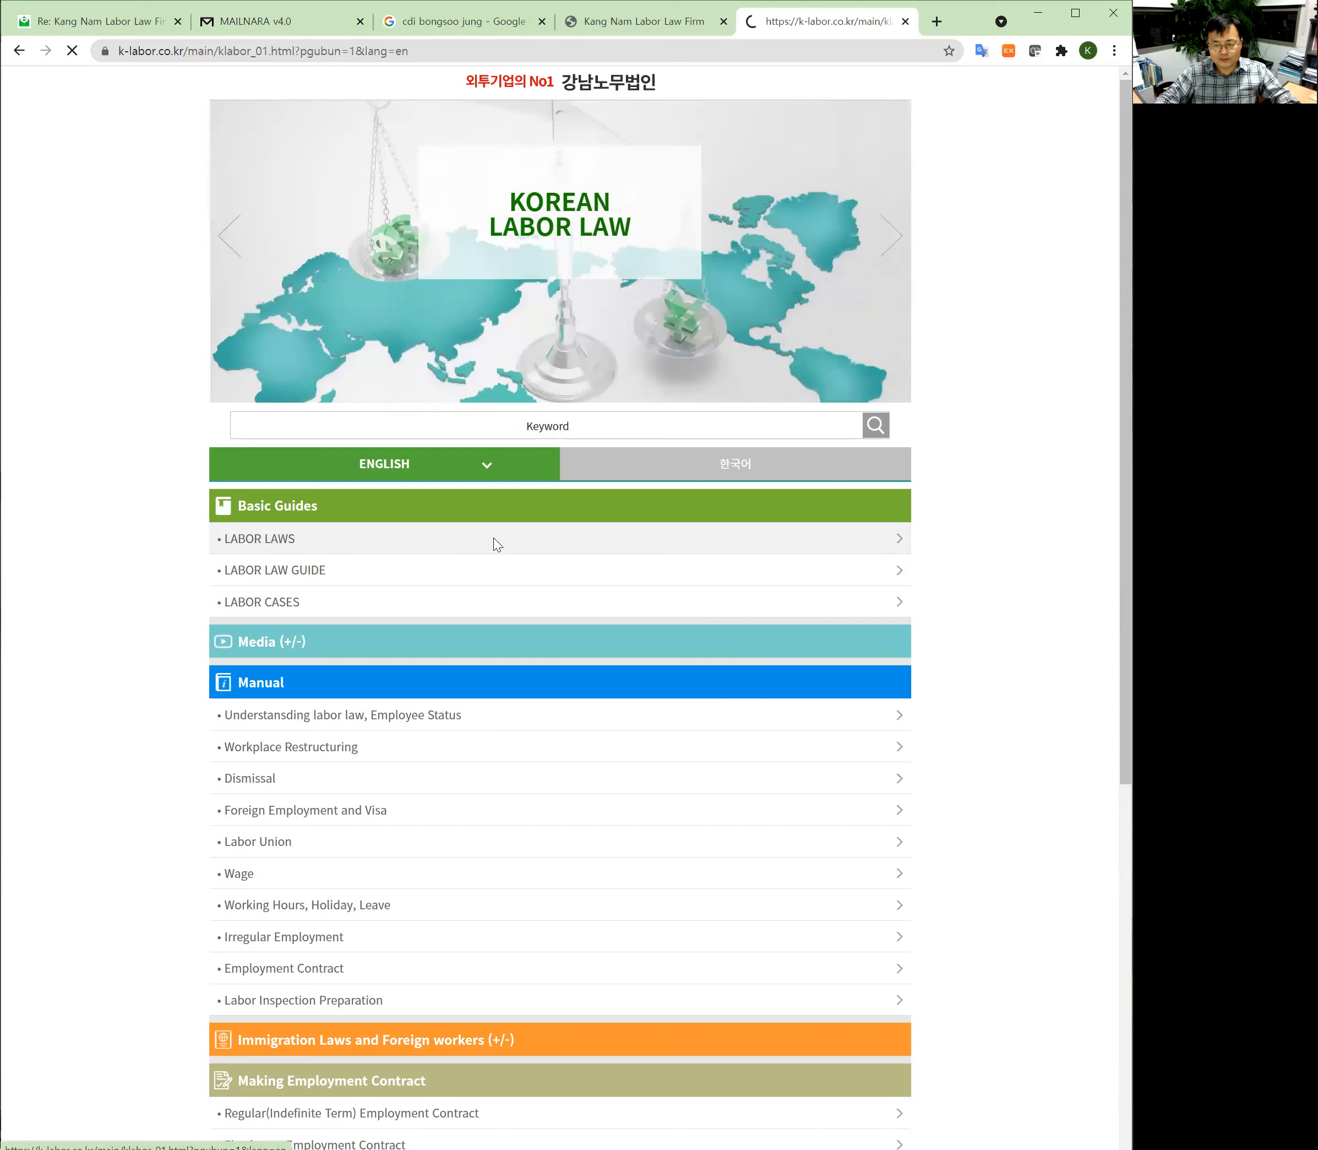
left_click(260, 539)
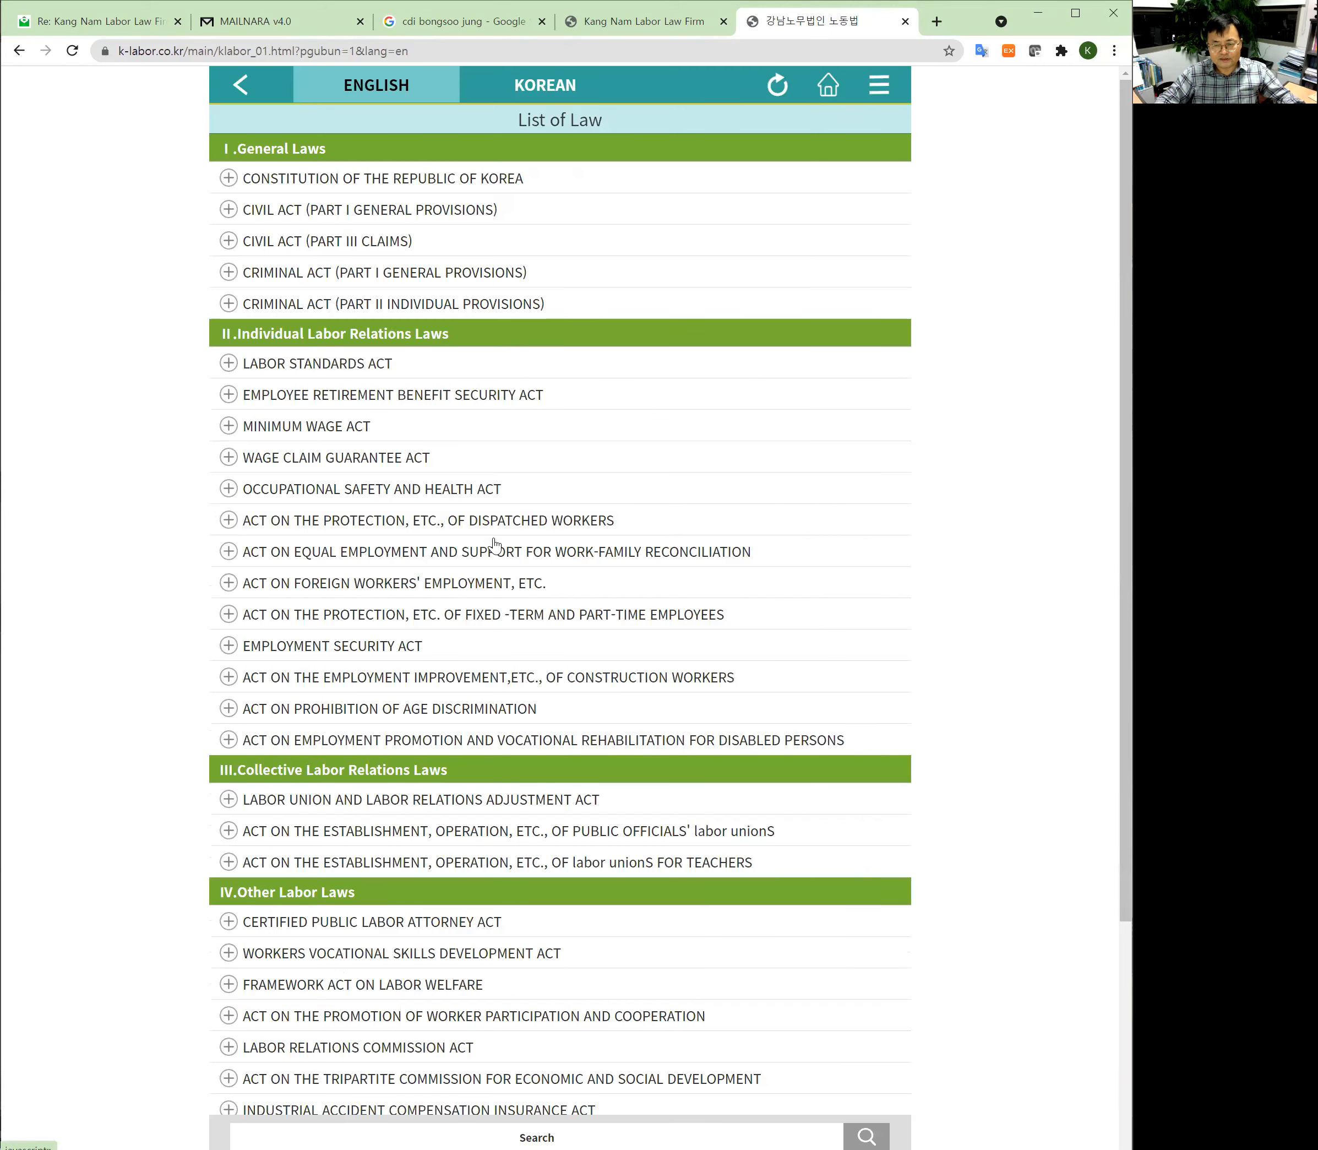
mouse_move(899, 108)
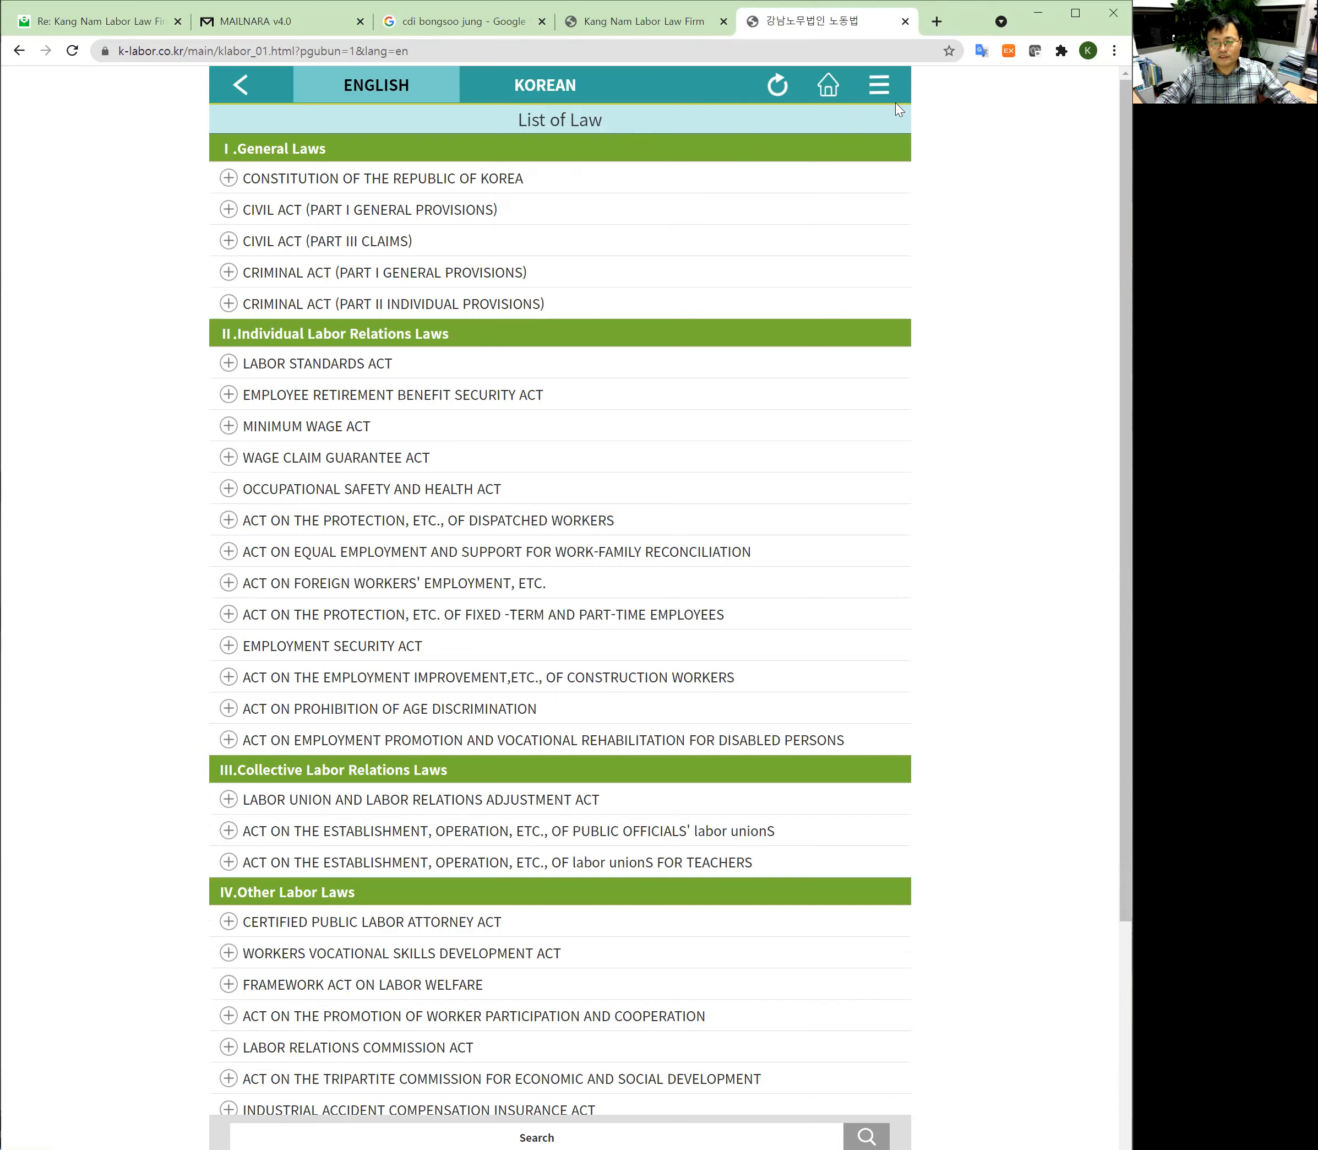